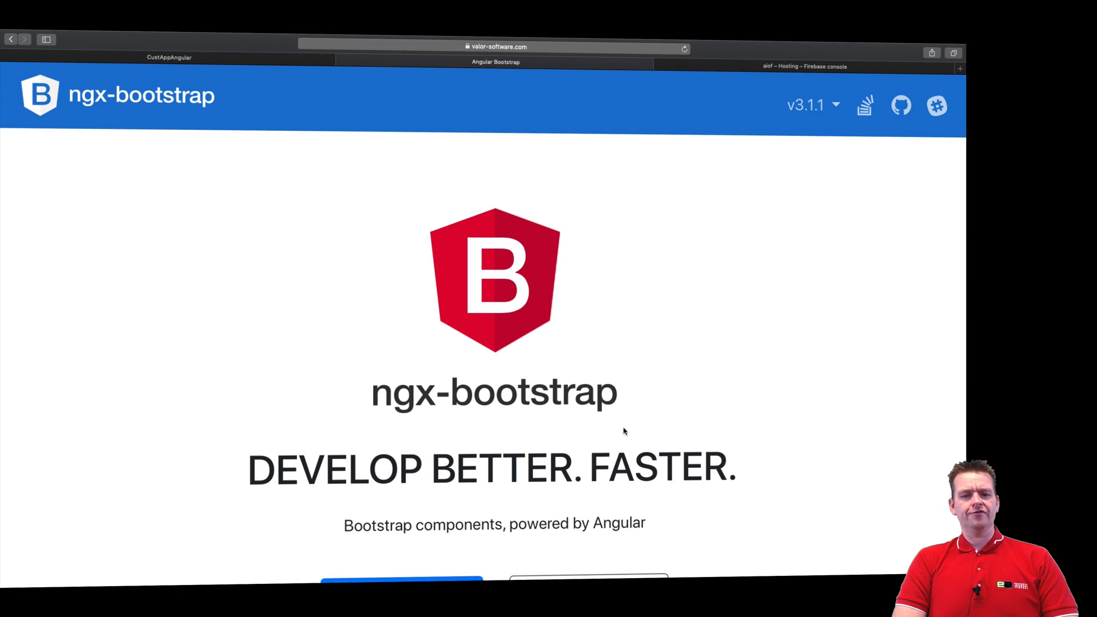
# Navigate to the ngx-bootstrap getting-started docs and jump to the Installation Instructions section.
pyautogui.scroll(-3)
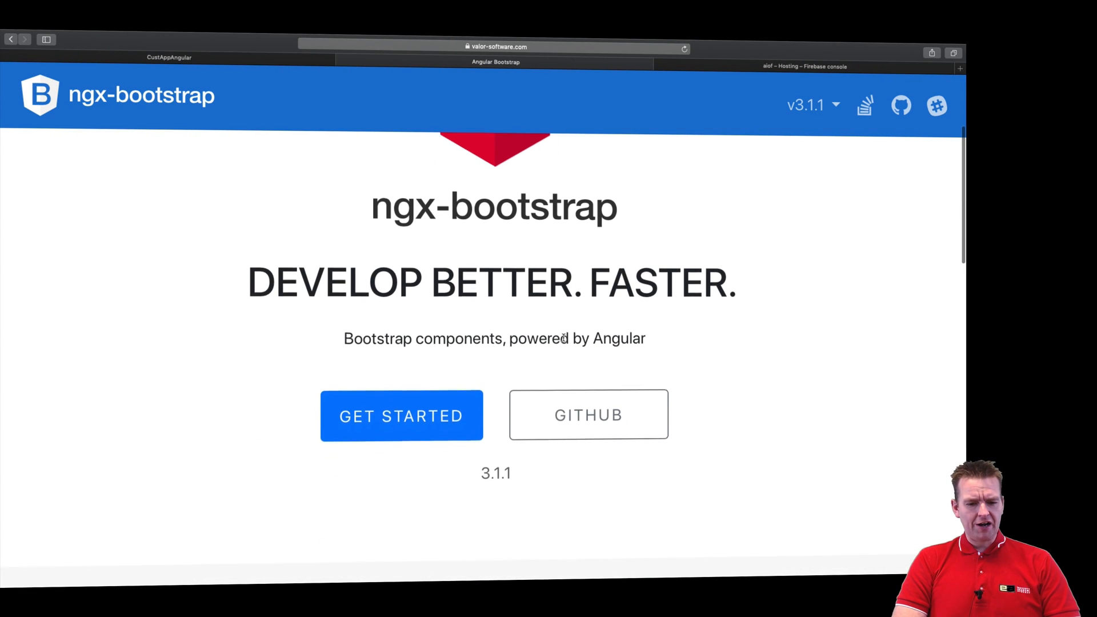
pyautogui.click(401, 416)
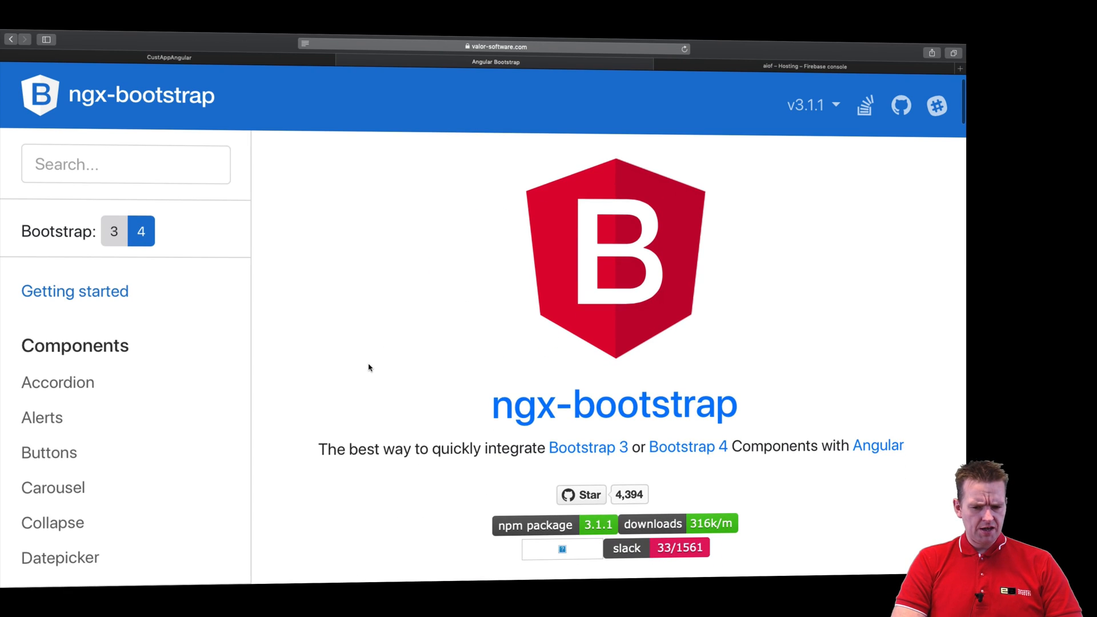
pyautogui.scroll(-3)
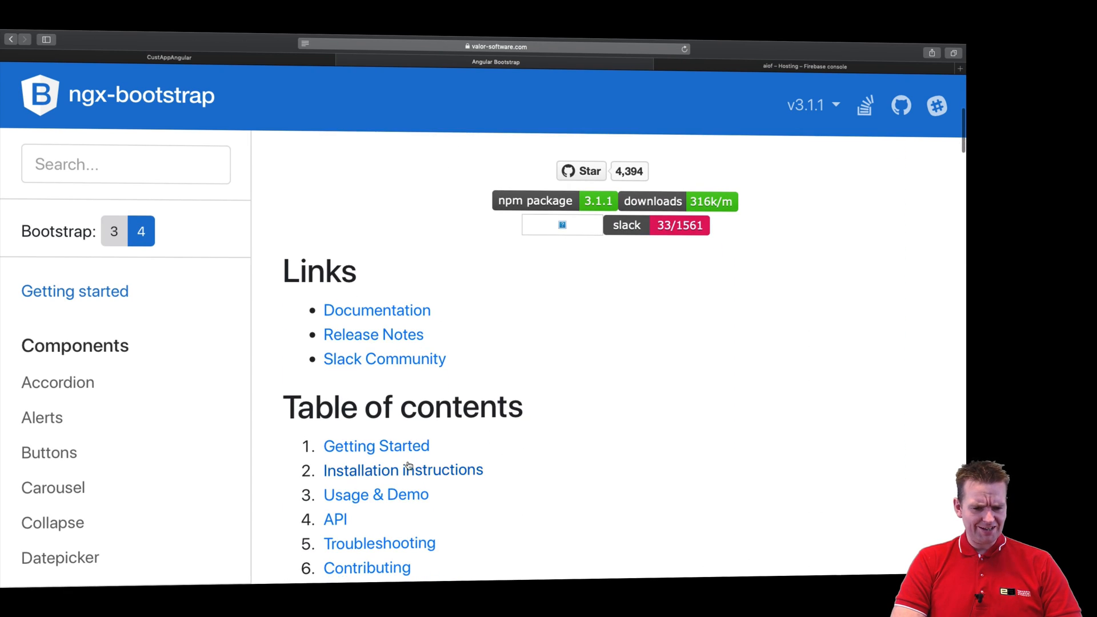
pyautogui.click(403, 469)
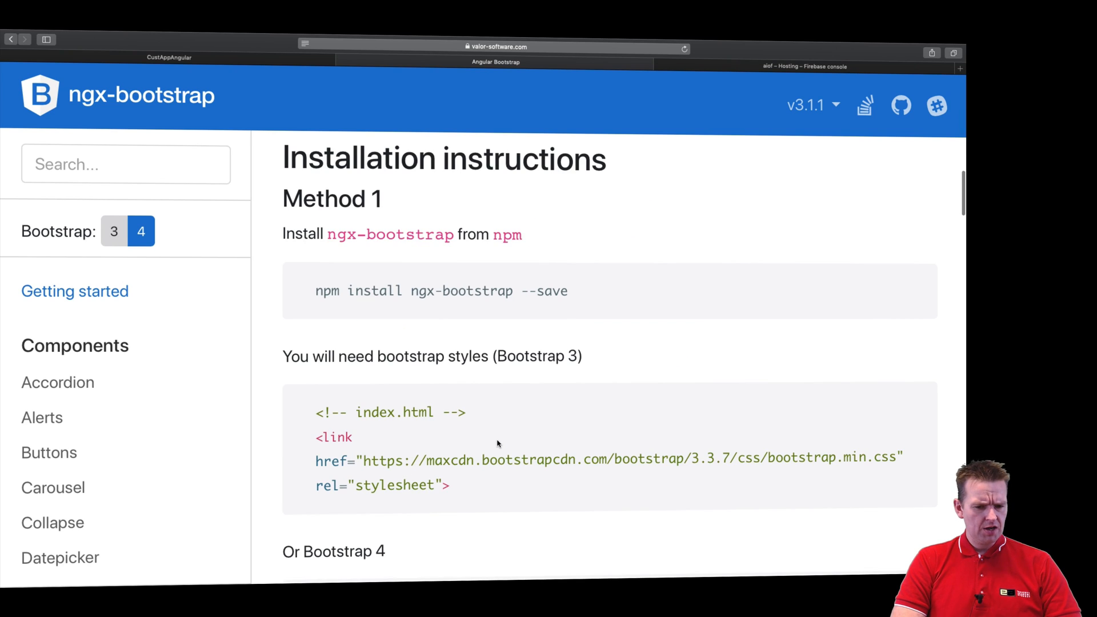
# Read through Method 1 and Method 2 to find the npm install ngx-bootstrap command.
pyautogui.scroll(-3)
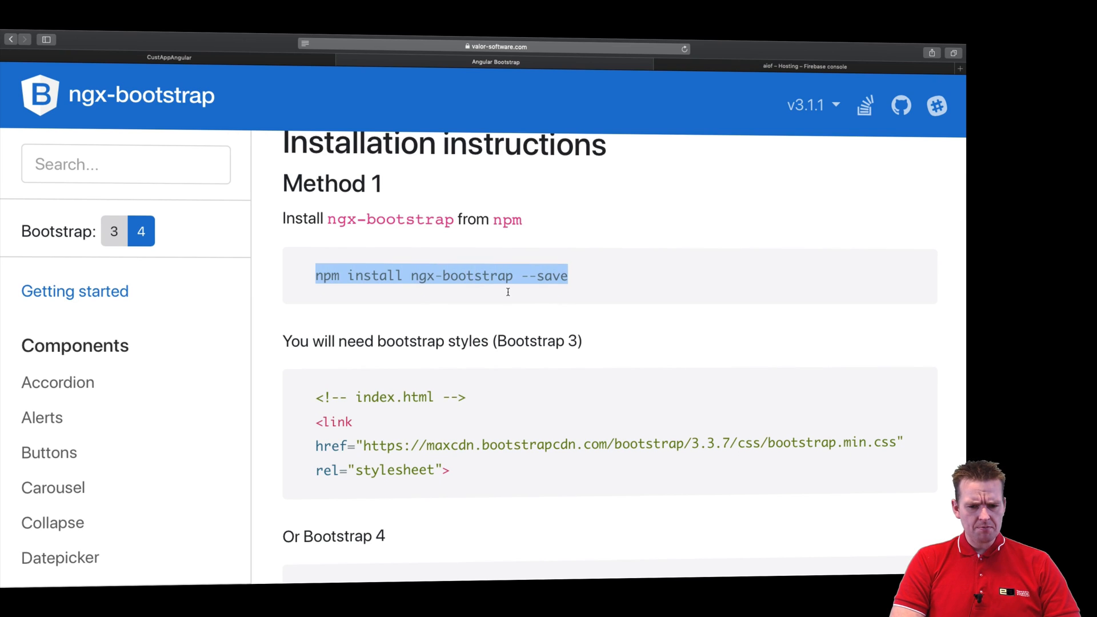
pyautogui.scroll(-3)
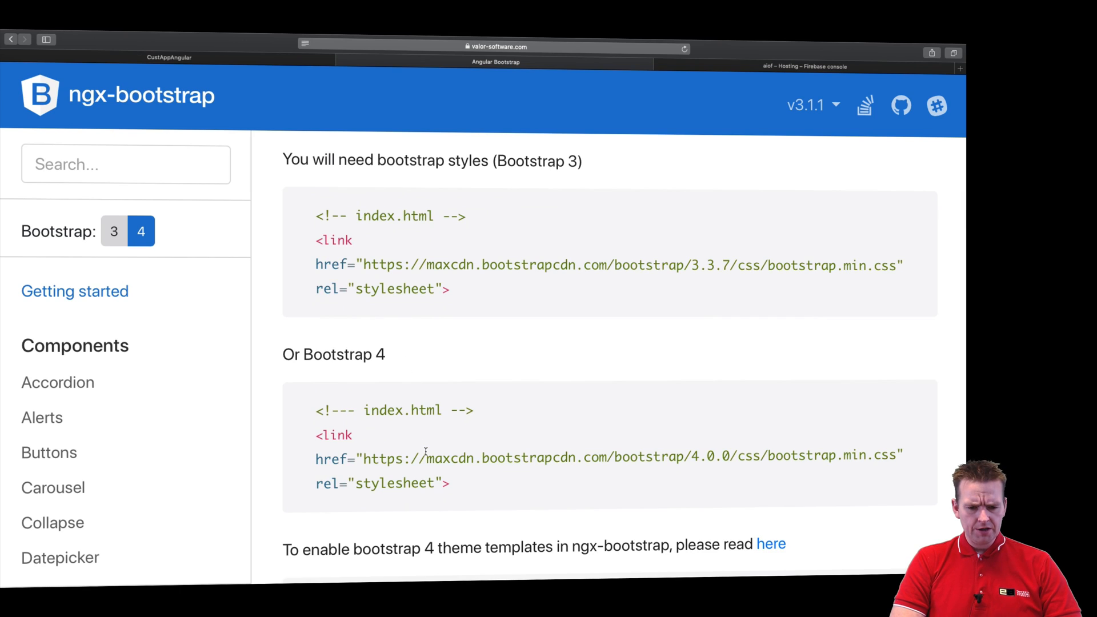
pyautogui.scroll(-3)
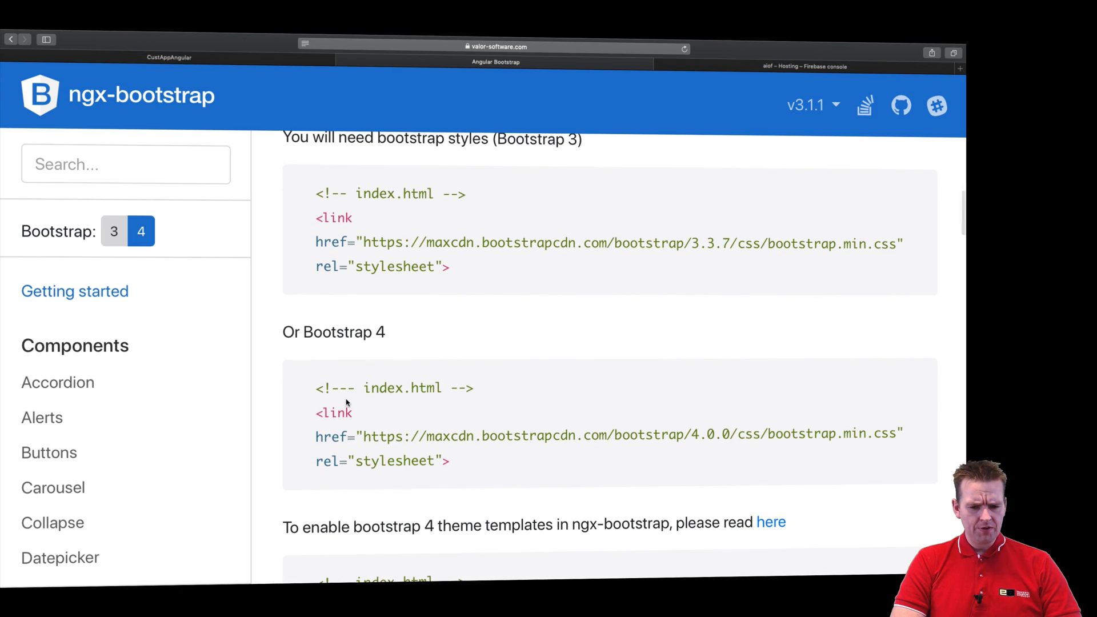
pyautogui.scroll(-3)
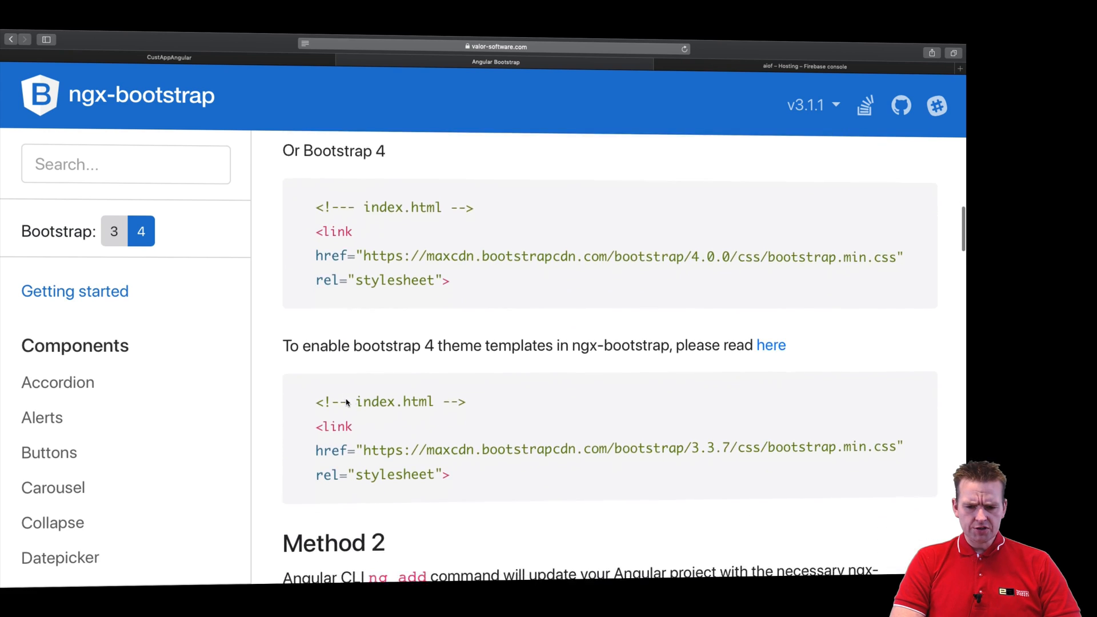
pyautogui.scroll(-3)
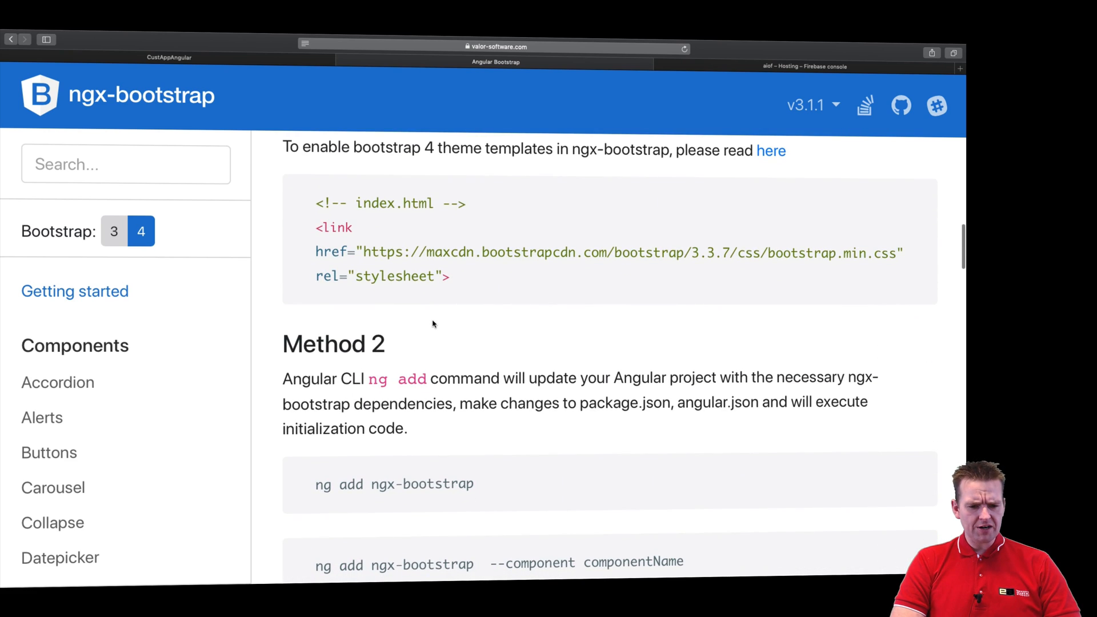
pyautogui.scroll(-3)
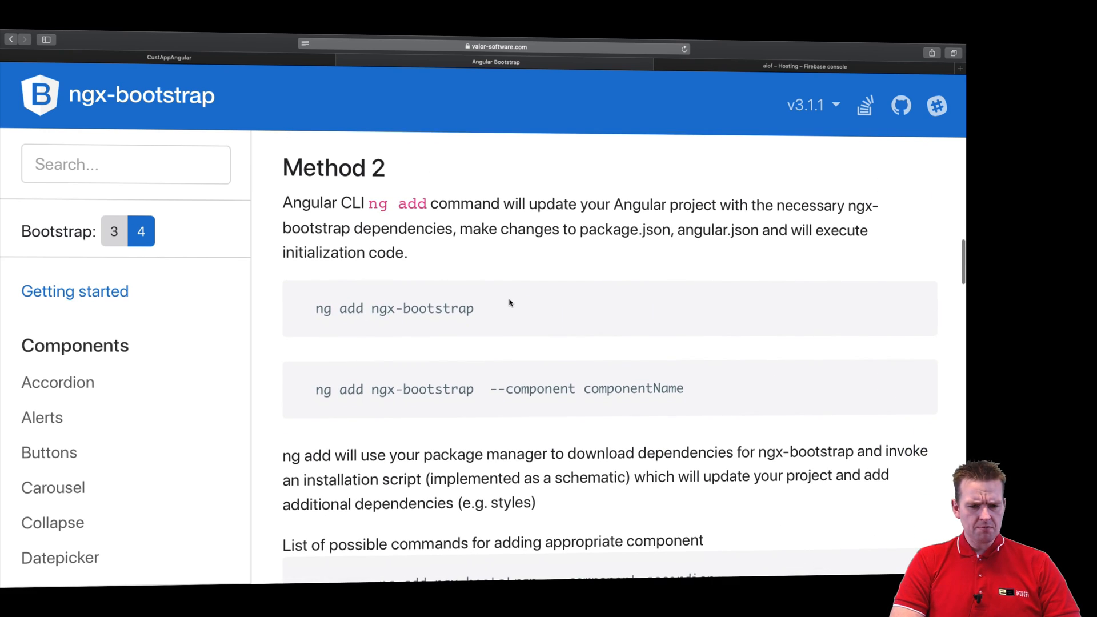
pyautogui.scroll(-3)
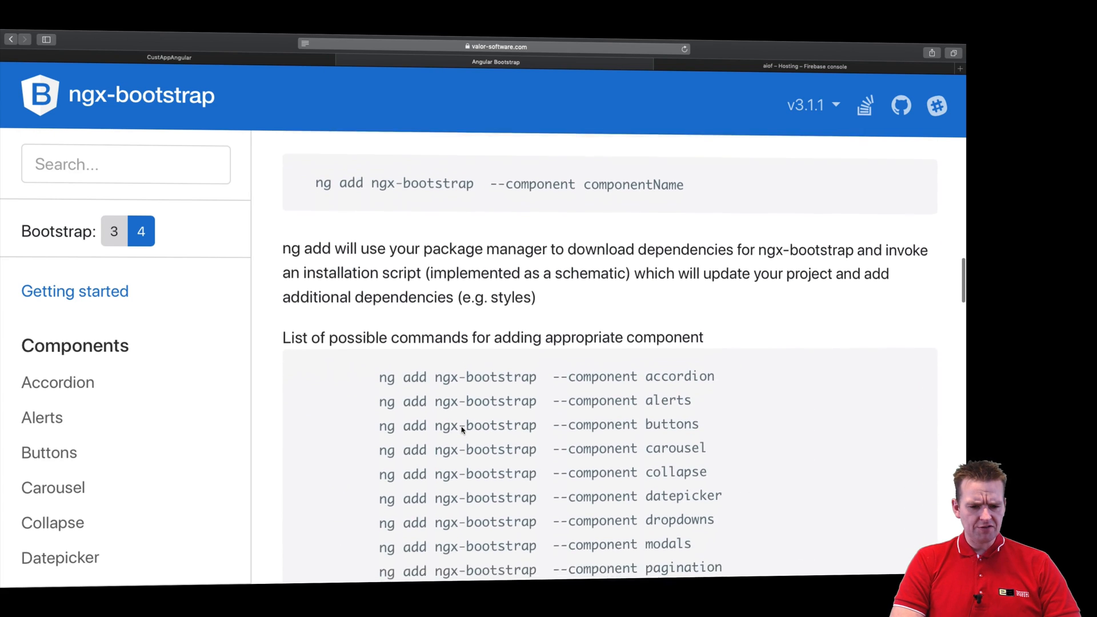
pyautogui.scroll(-3)
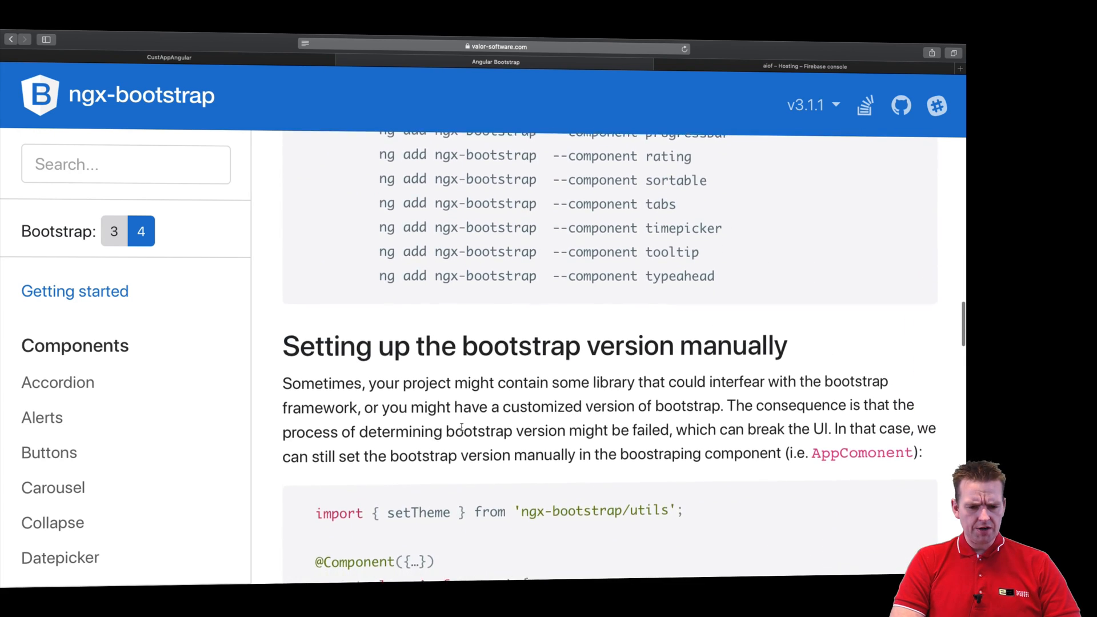
pyautogui.scroll(-3)
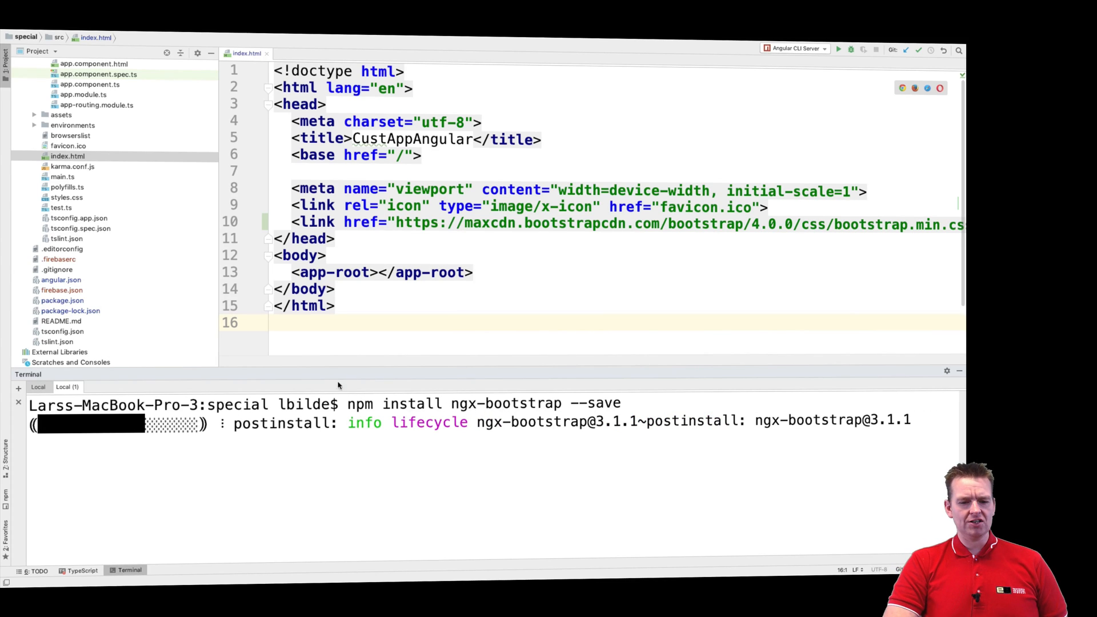
# View package.json to confirm ngx-bootstrap ^3.1.1 is listed in the dependencies.
pyautogui.click(61, 300)
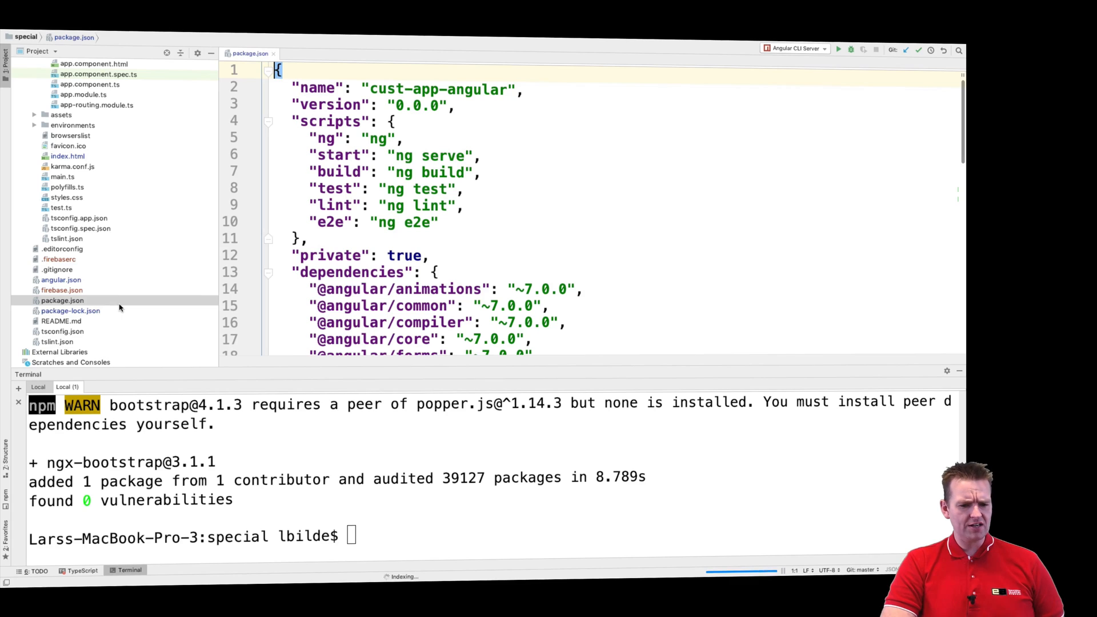
pyautogui.scroll(-3)
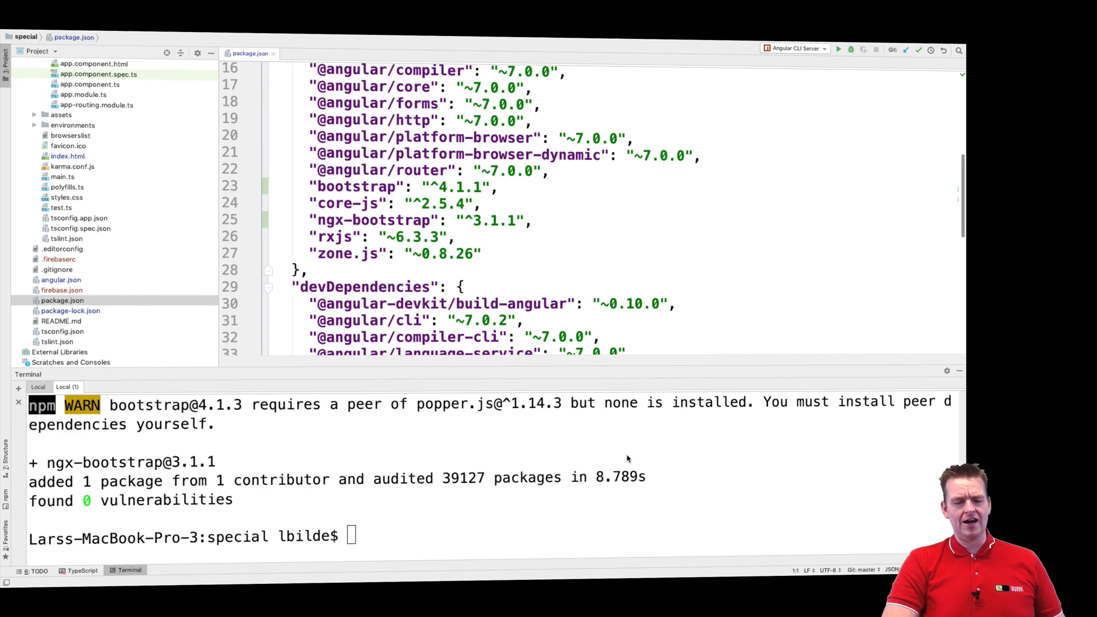
pyautogui.moveTo(629, 506)
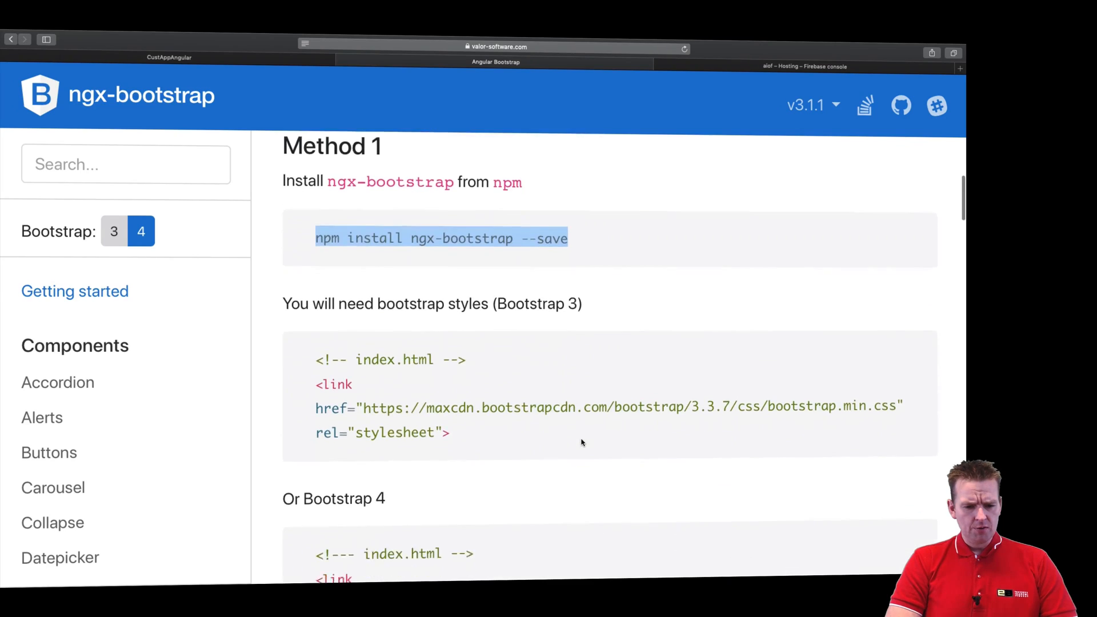
# Select the Bootstrap 4.0.0 CDN <link rel="stylesheet"> snippet from the Or Bootstrap 4 section.
pyautogui.scroll(-3)
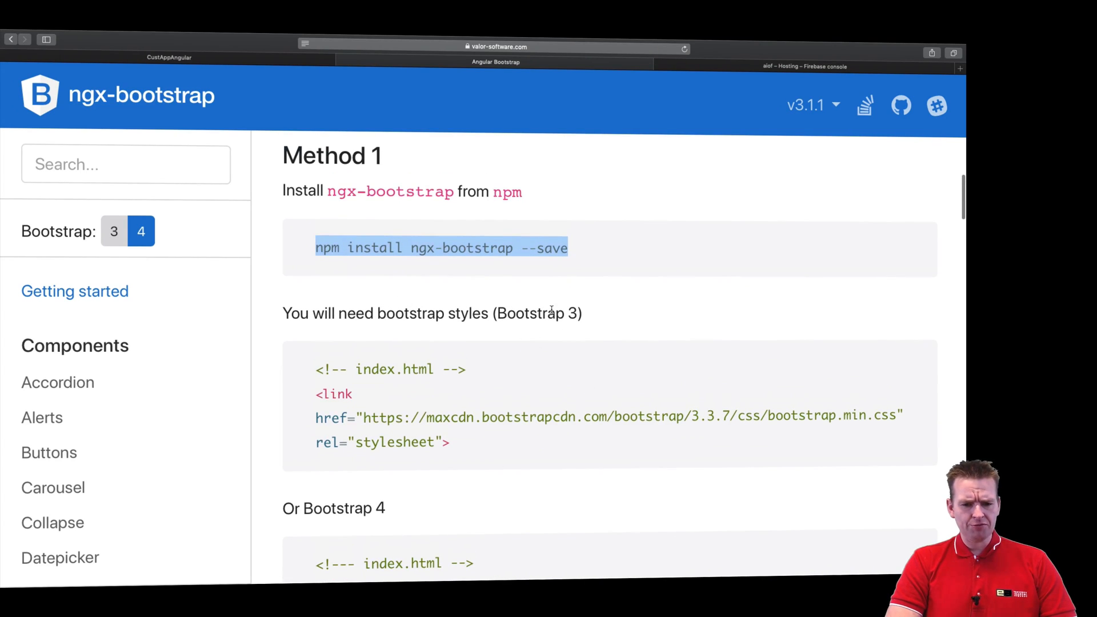
pyautogui.scroll(-3)
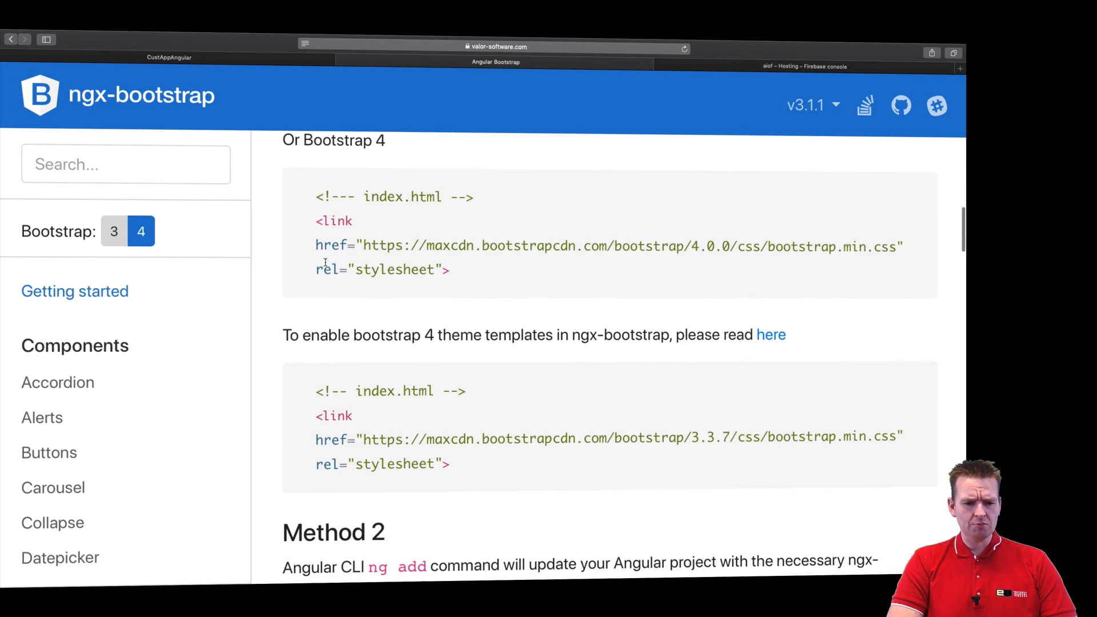
pyautogui.moveTo(315, 220); pyautogui.dragTo(450, 269)
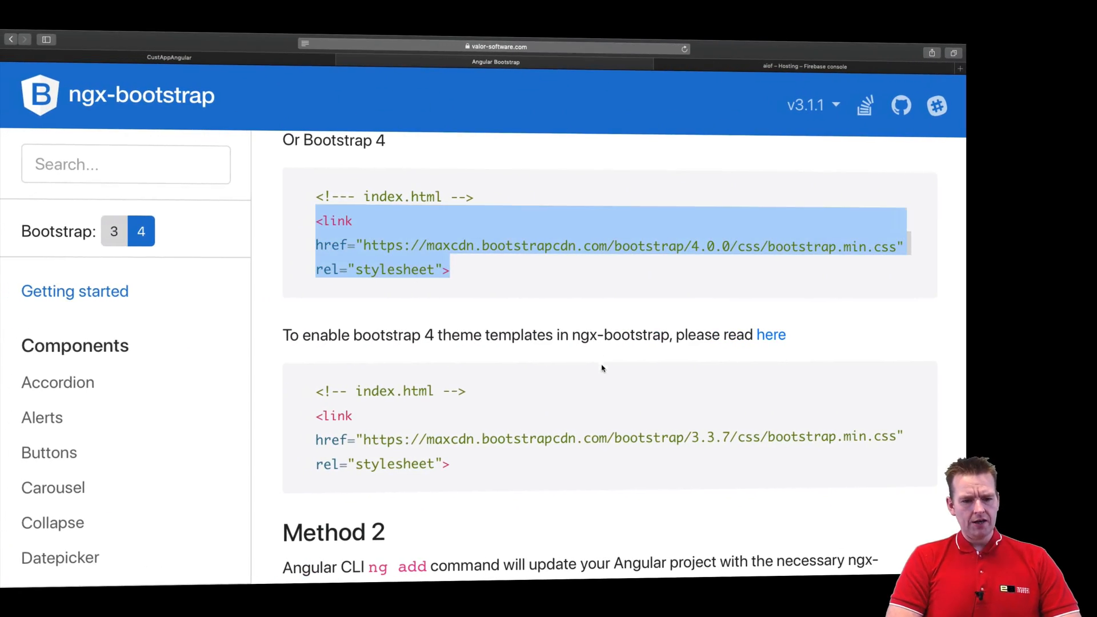
pyautogui.scroll(-3)
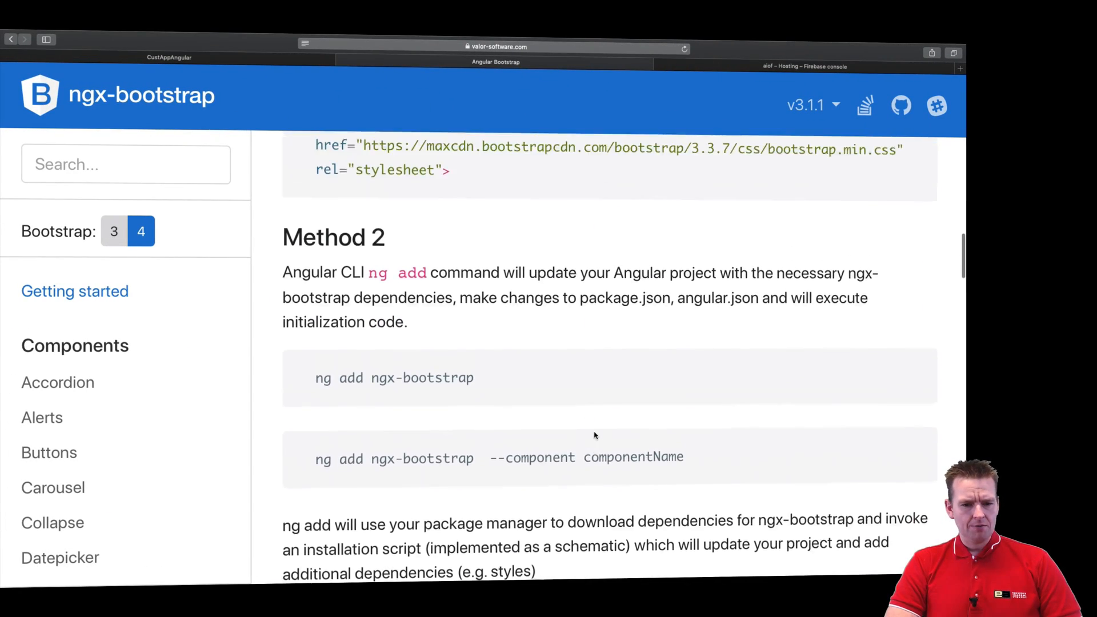
pyautogui.scroll(-3)
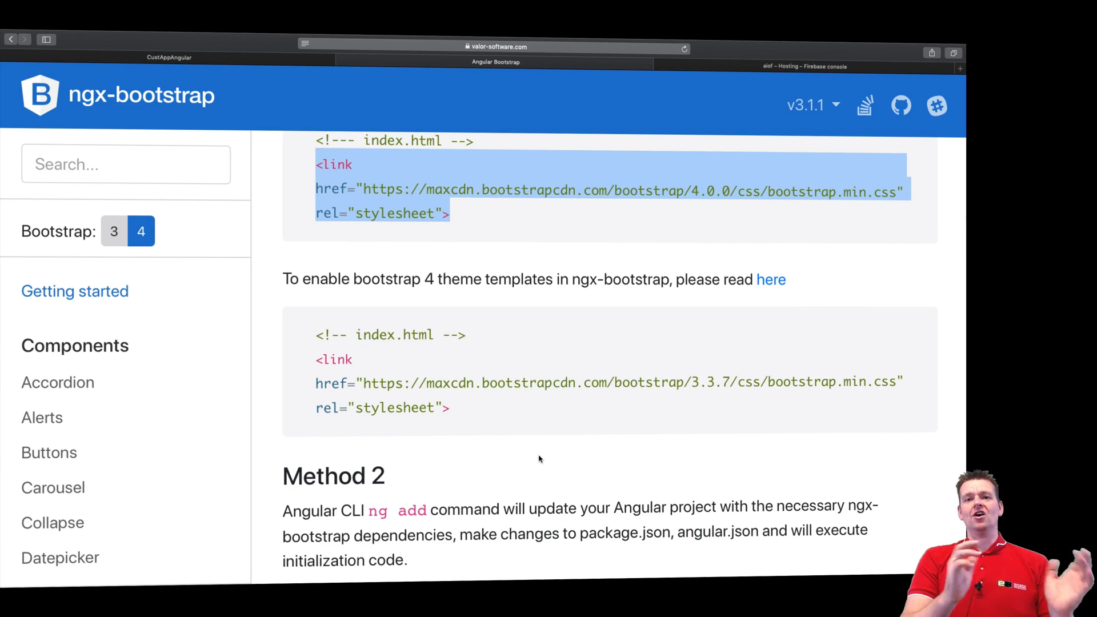
pyautogui.moveTo(570, 482)
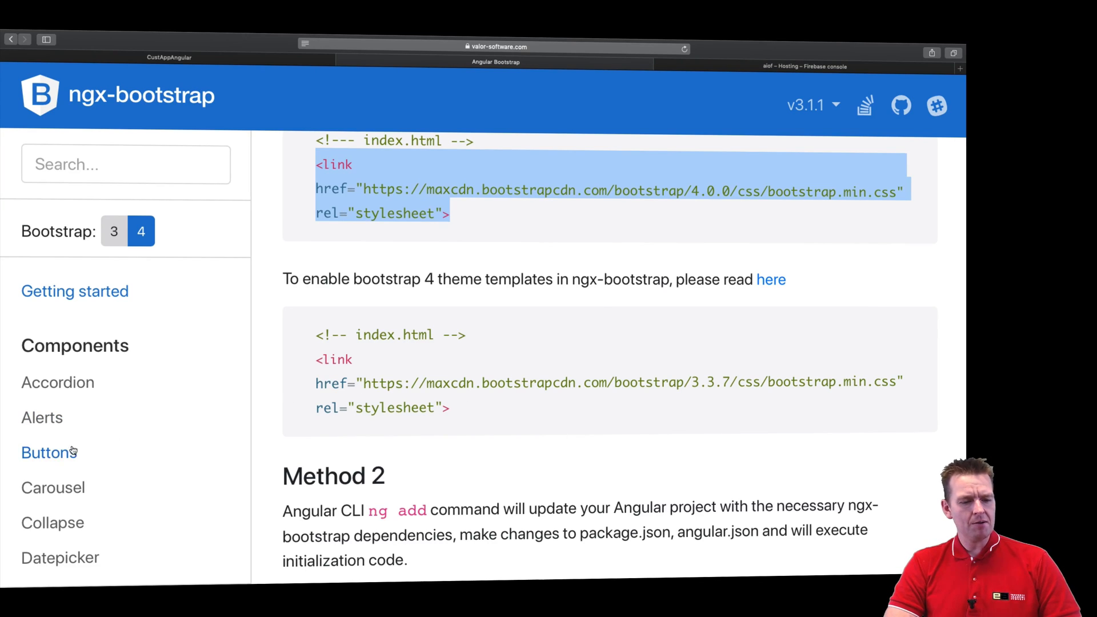
# Go to the Buttons component docs and pick out ButtonsModule and its forRoot() usage.
pyautogui.click(49, 452)
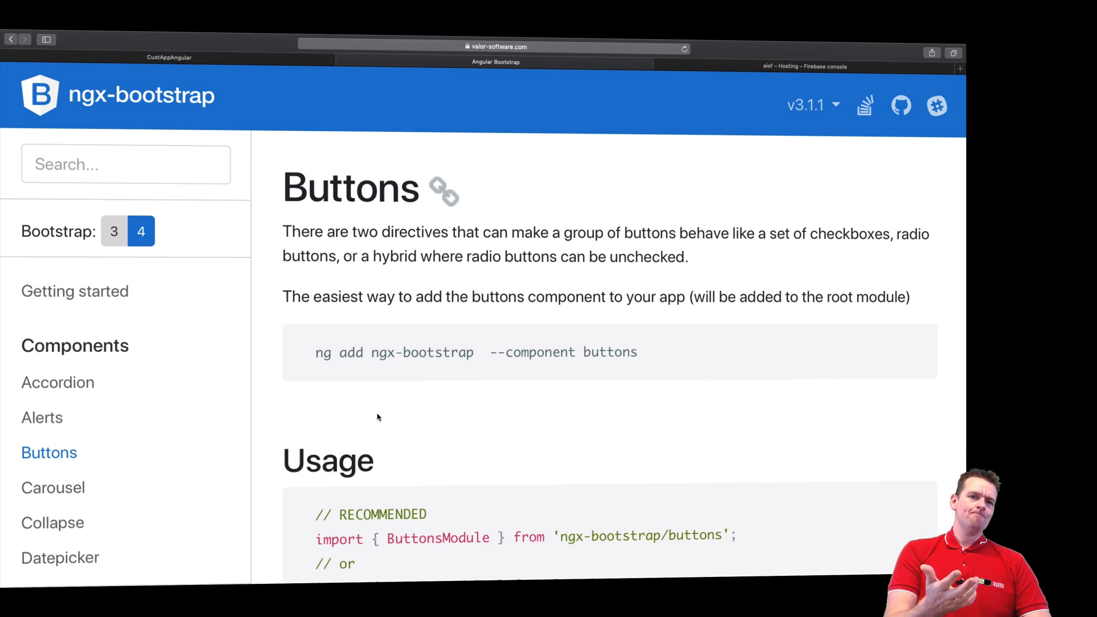
pyautogui.moveTo(459, 419)
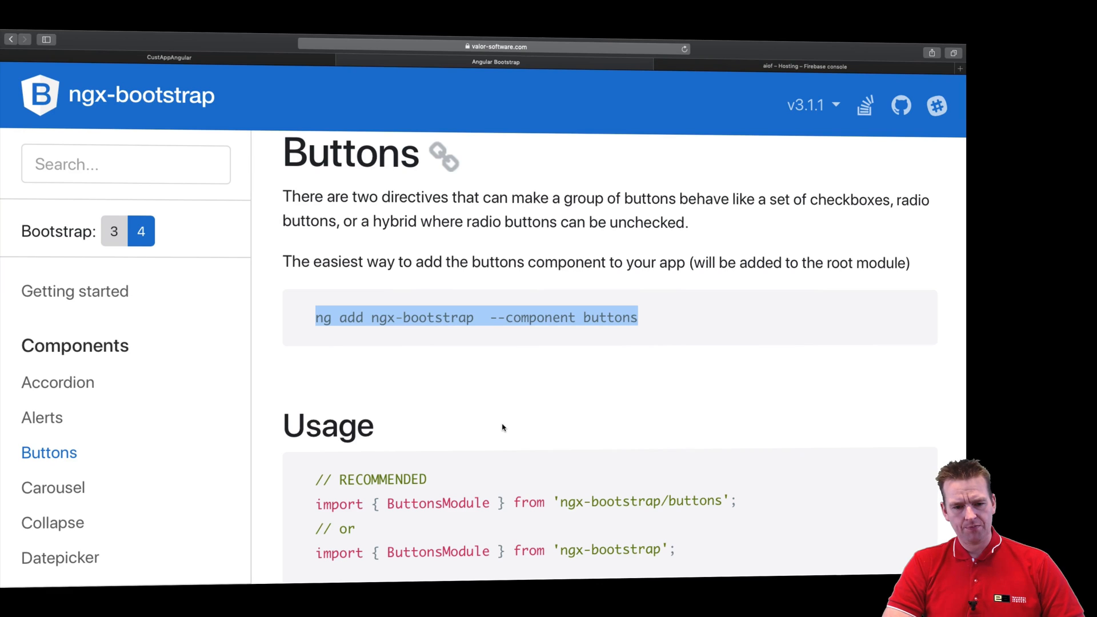
pyautogui.scroll(-3)
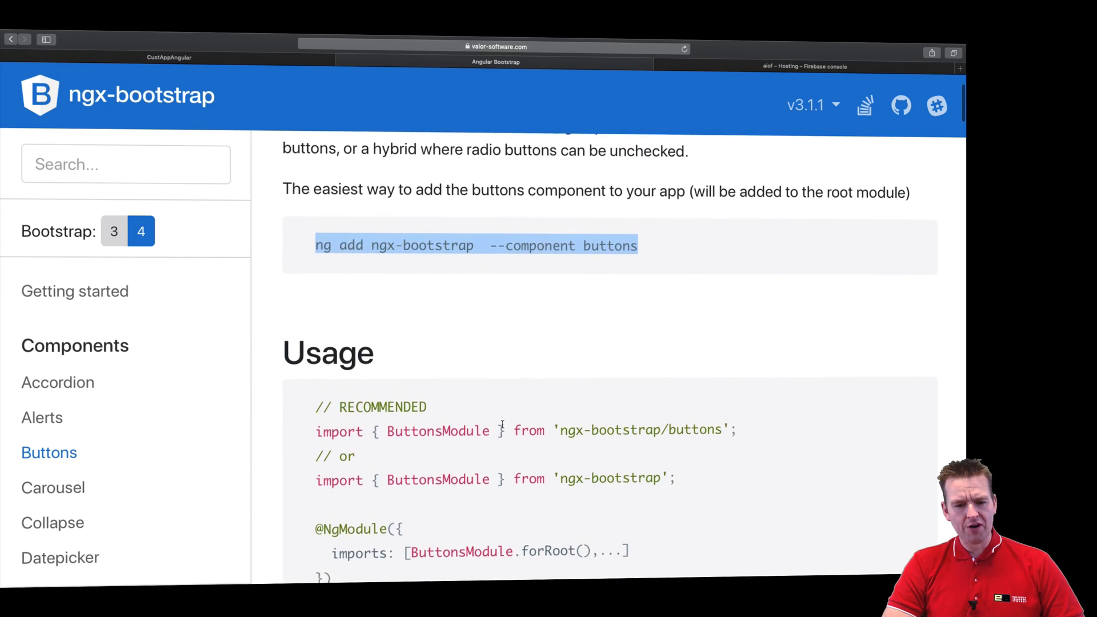
pyautogui.scroll(-3)
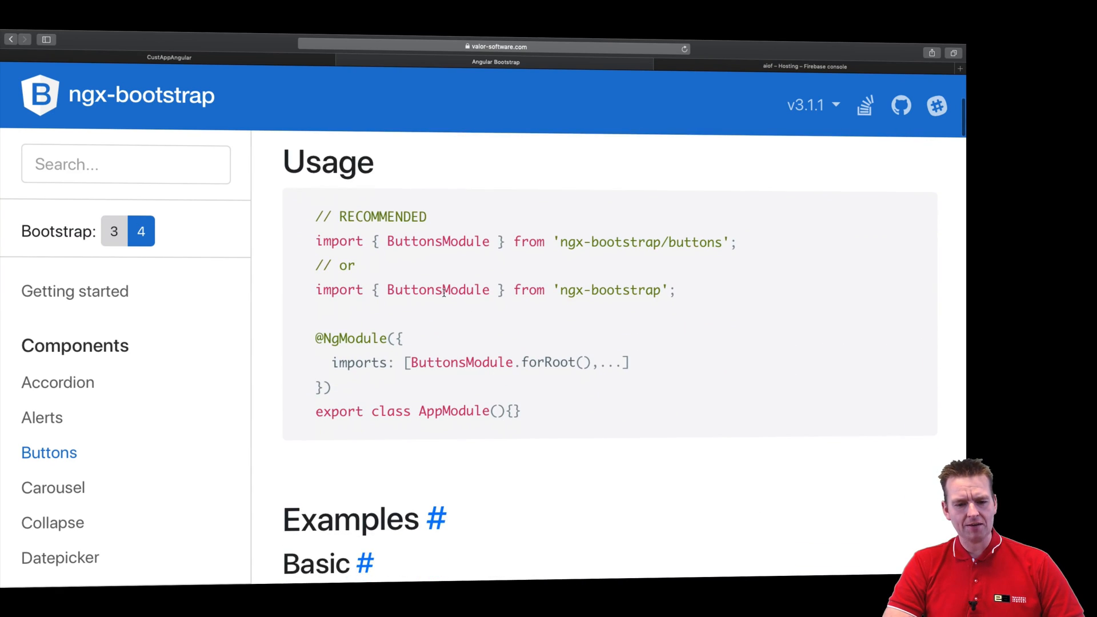
pyautogui.doubleClick(437, 289)
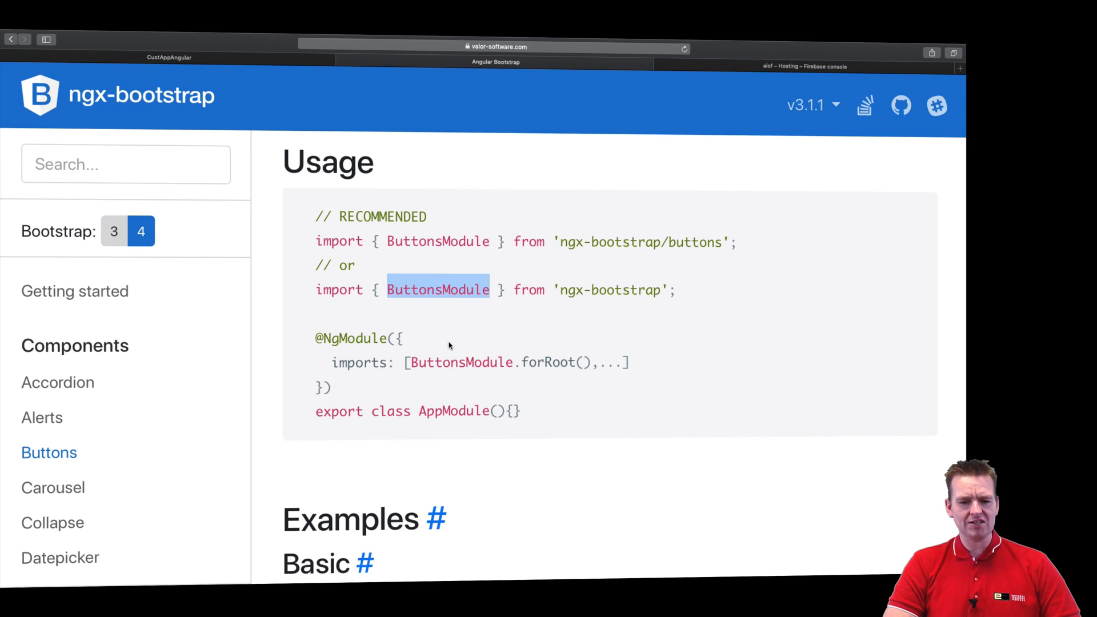
pyautogui.moveTo(471, 369)
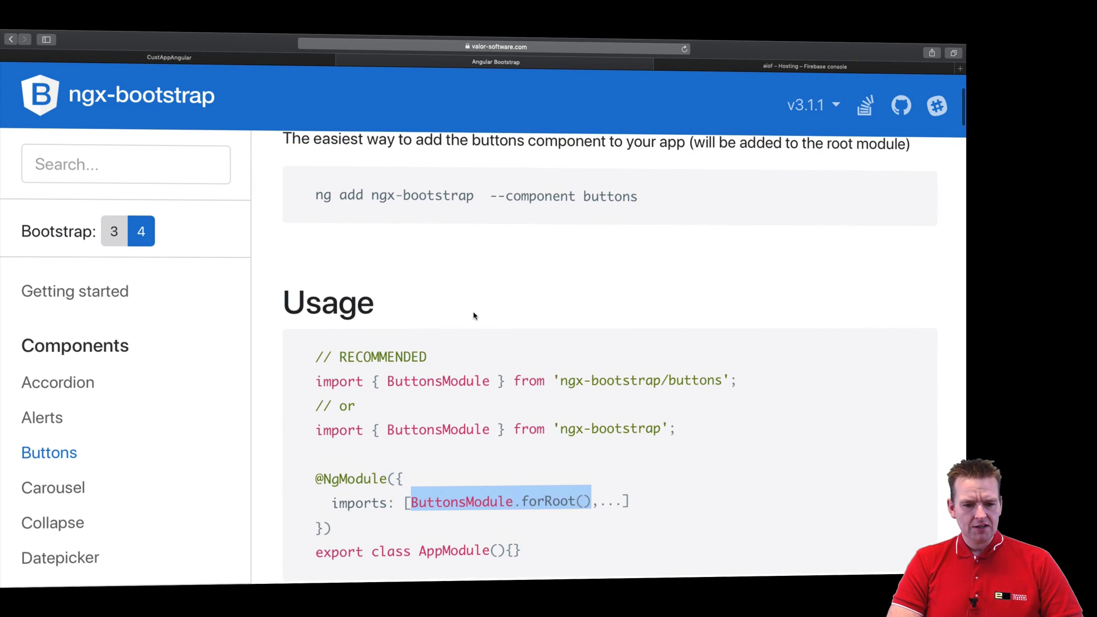
pyautogui.scroll(-3)
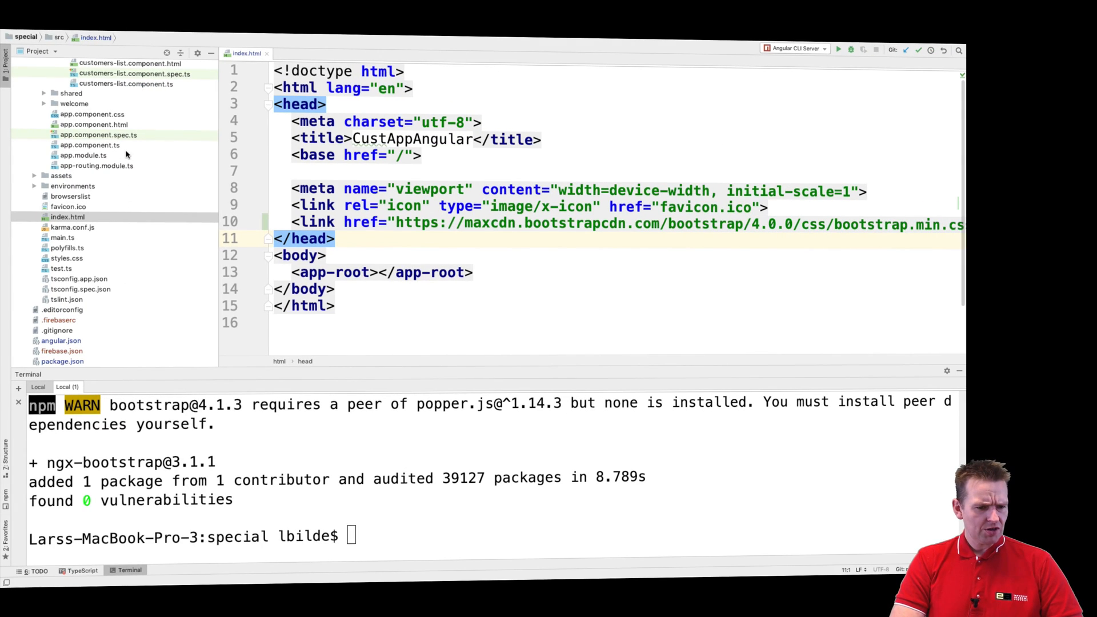
# Add ButtonsModule.forRoot() to the imports array in app.module.ts.
pyautogui.click(83, 154)
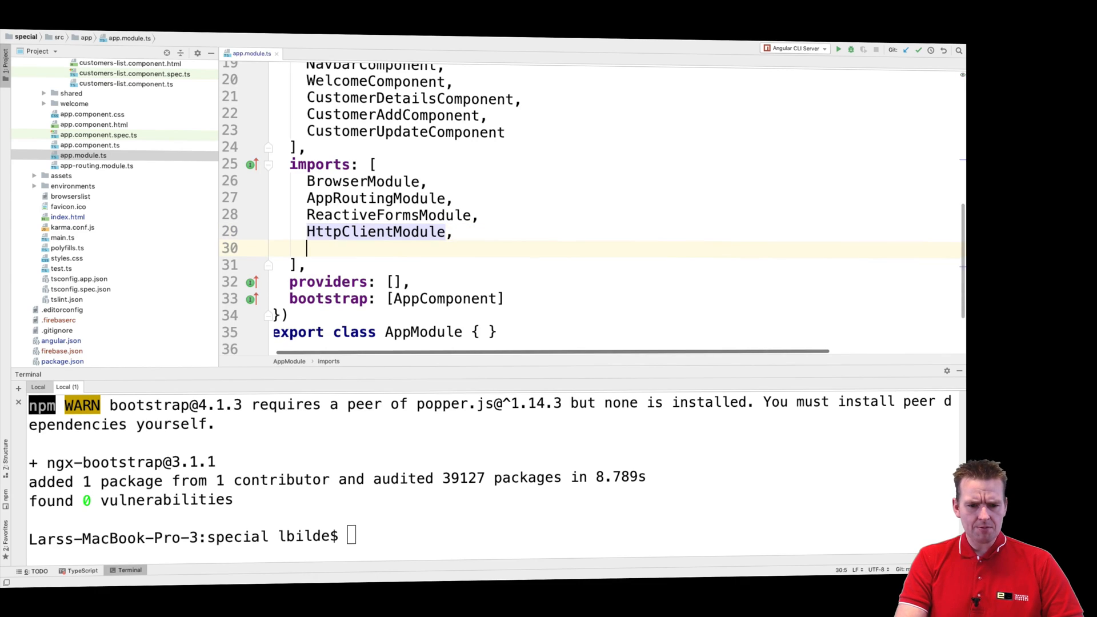
pyautogui.write('ButtonsModule.forRoot()')
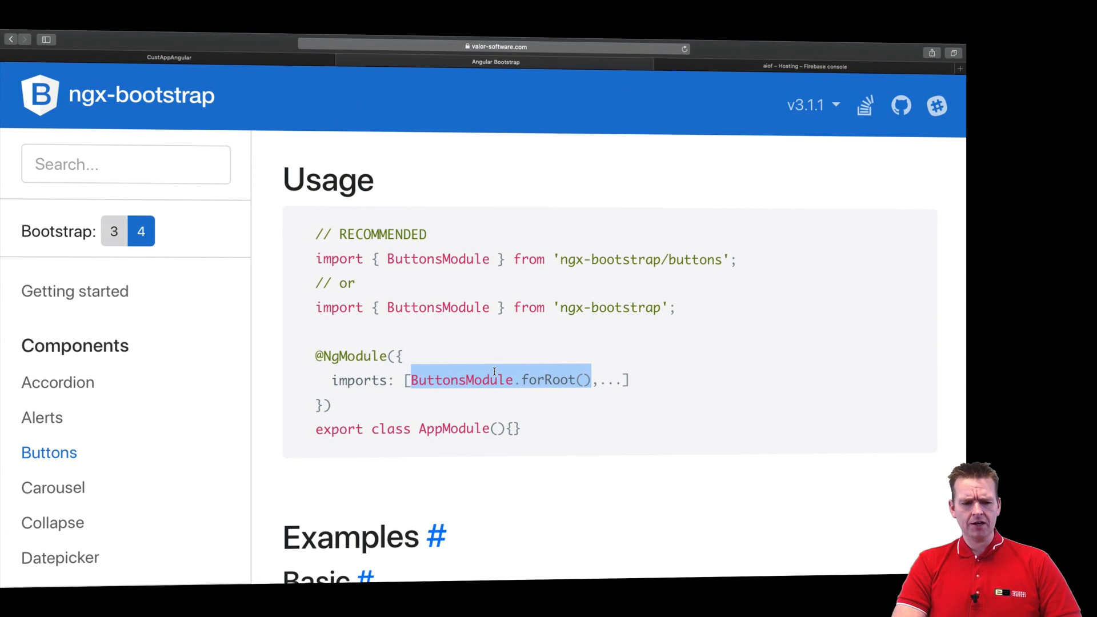
pyautogui.scroll(-3)
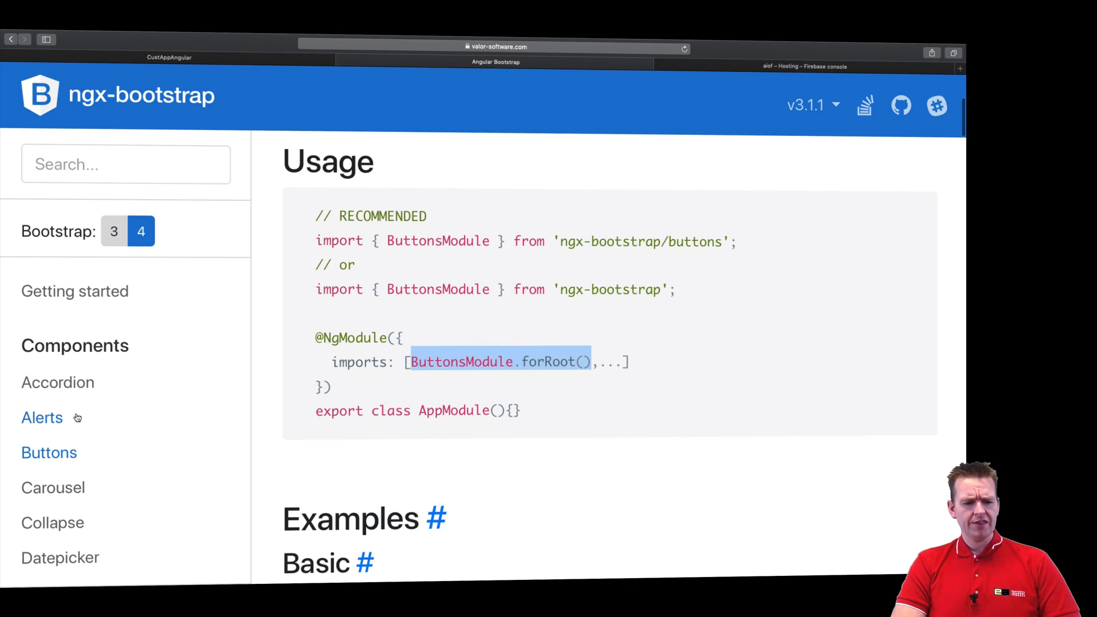
pyautogui.click(43, 417)
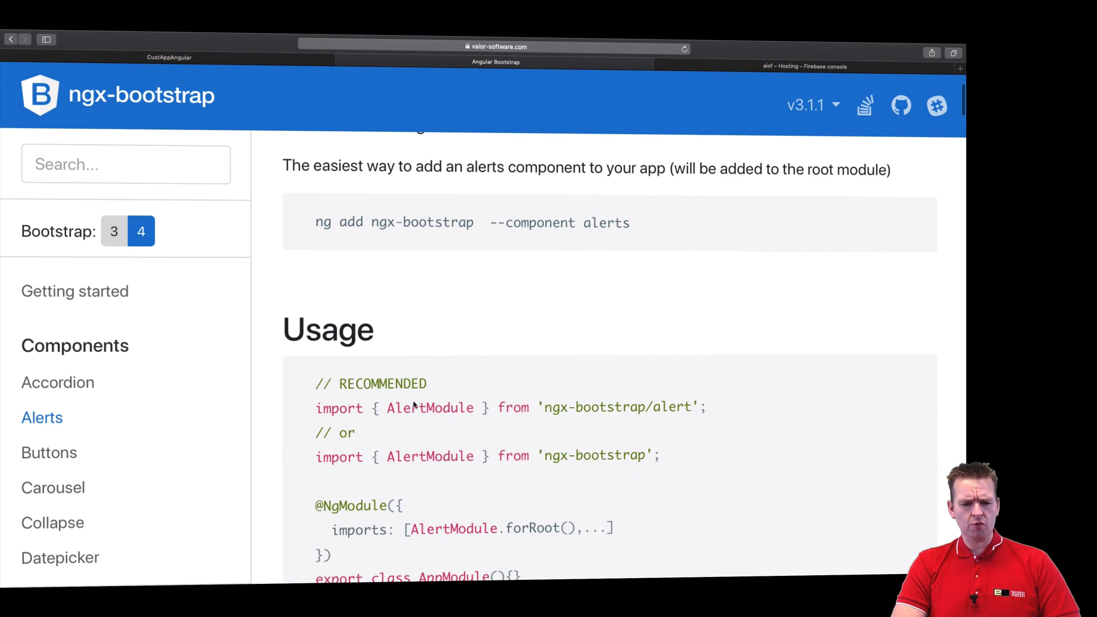
pyautogui.click(58, 382)
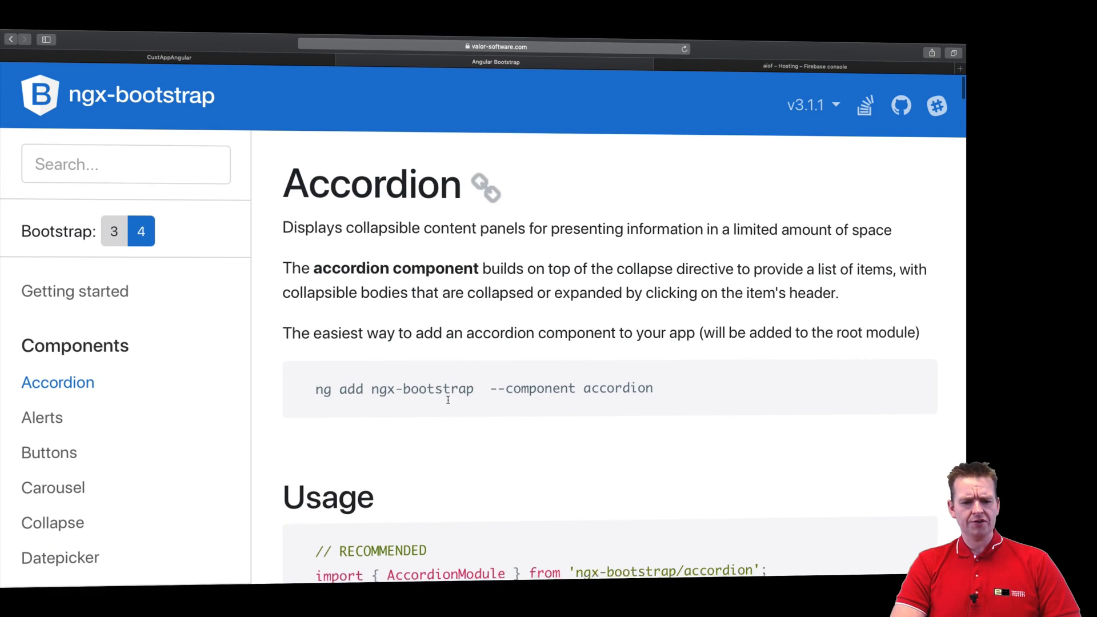
pyautogui.click(50, 453)
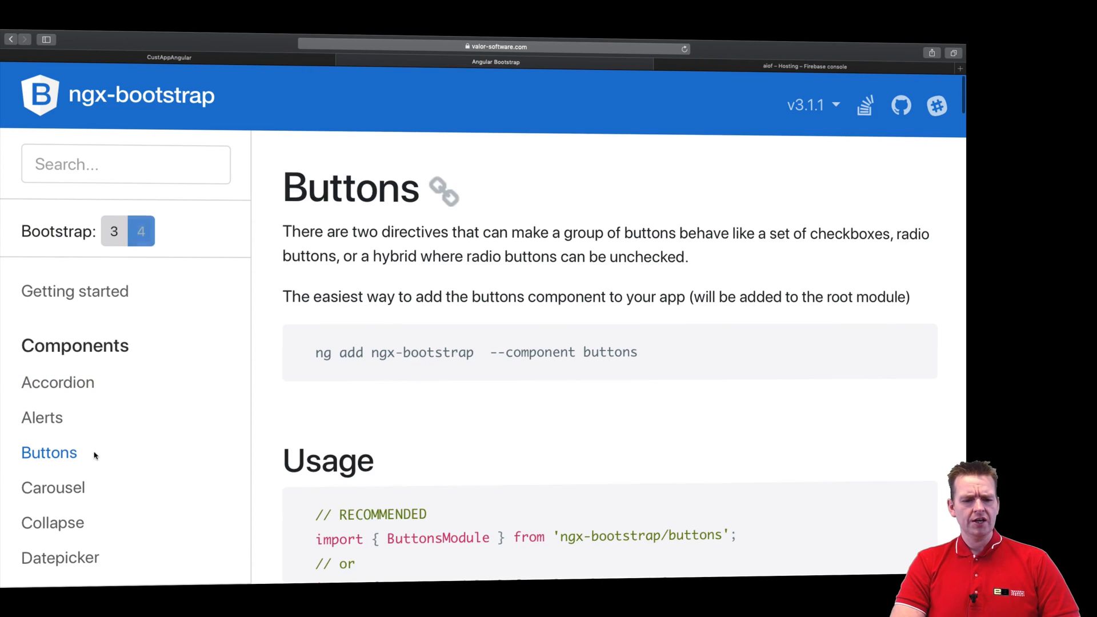
pyautogui.scroll(-3)
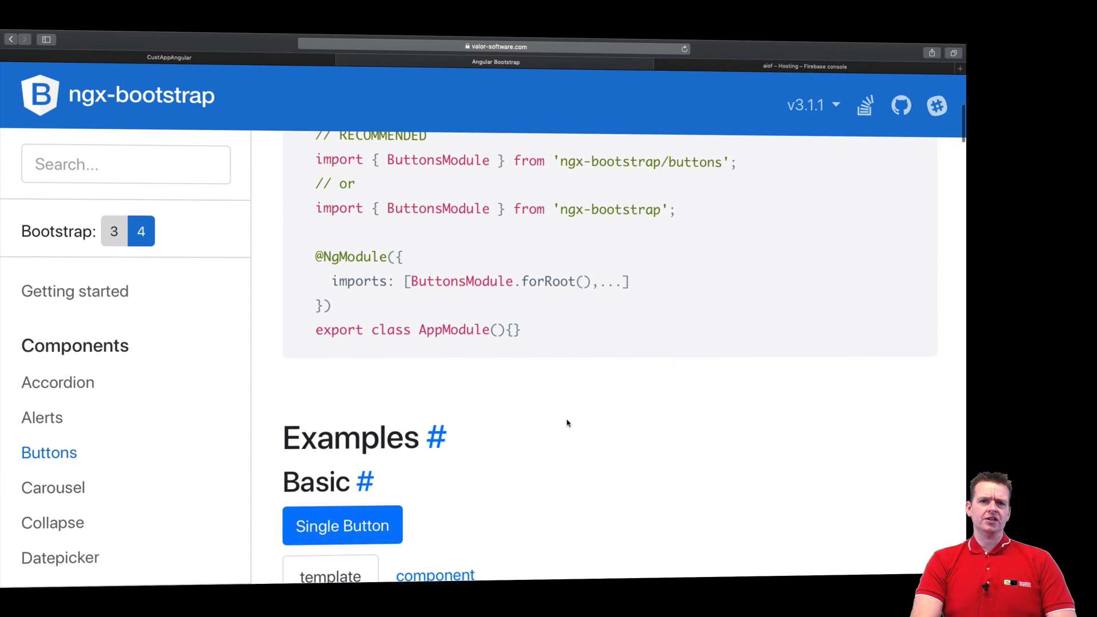
pyautogui.scroll(-3)
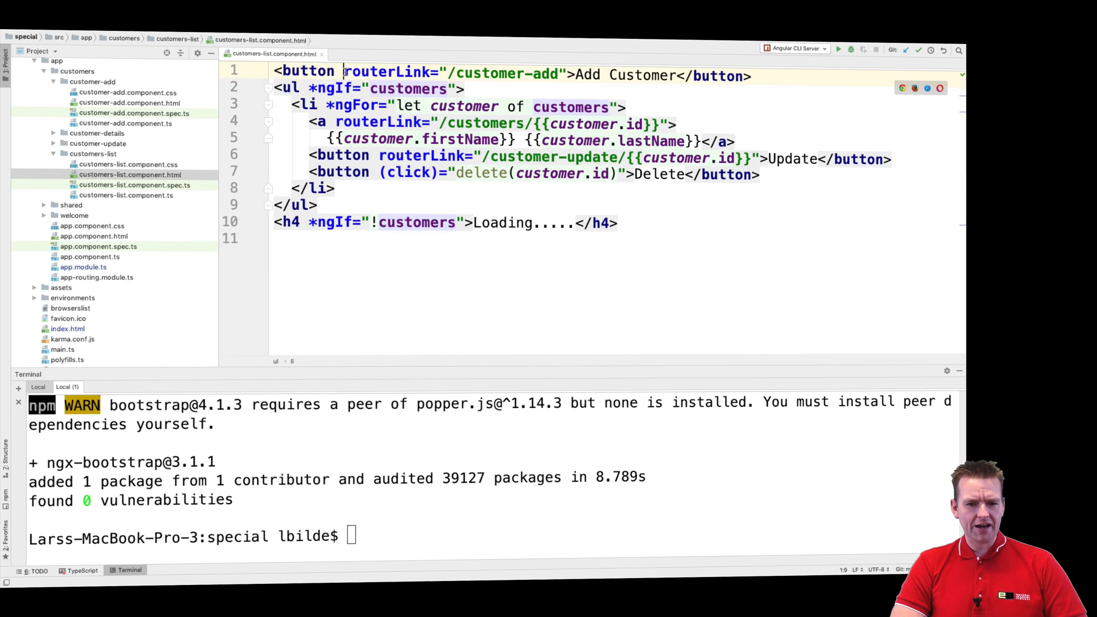
# Give the Add Customer button class="btn btn-primary" in customers-list.component.html.
pyautogui.write('class="btn btn-primary"')
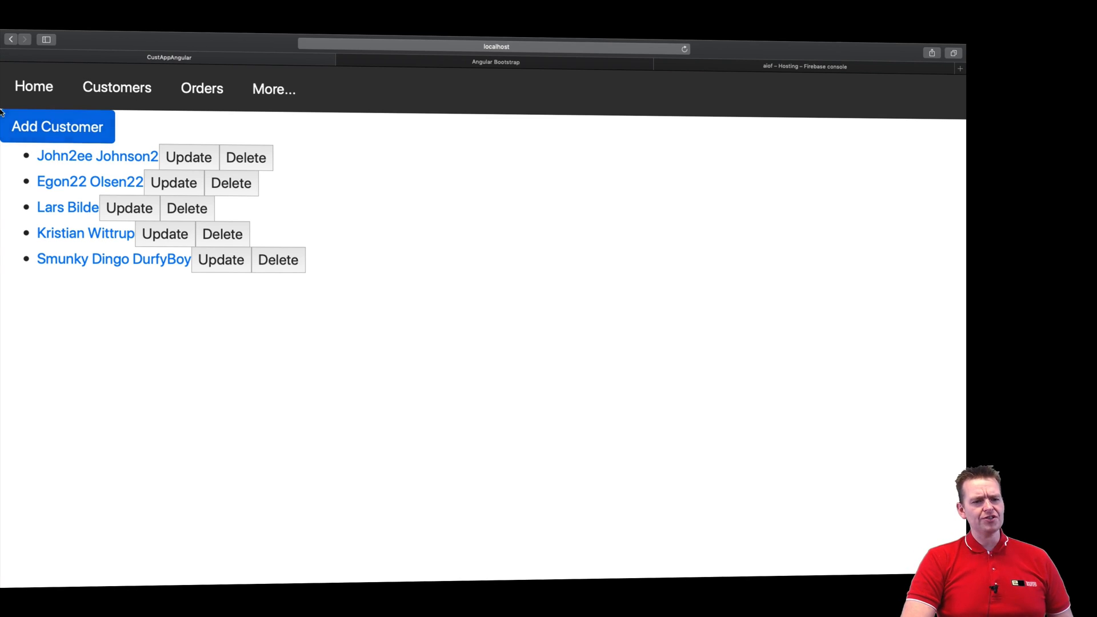
pyautogui.moveTo(412, 497)
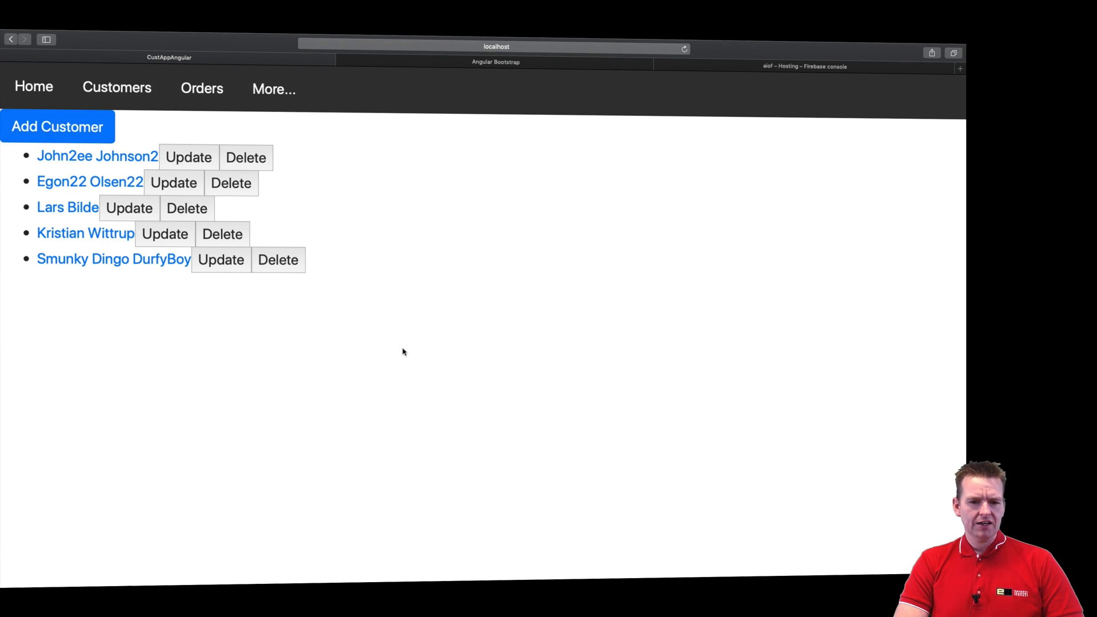
pyautogui.moveTo(67, 207)
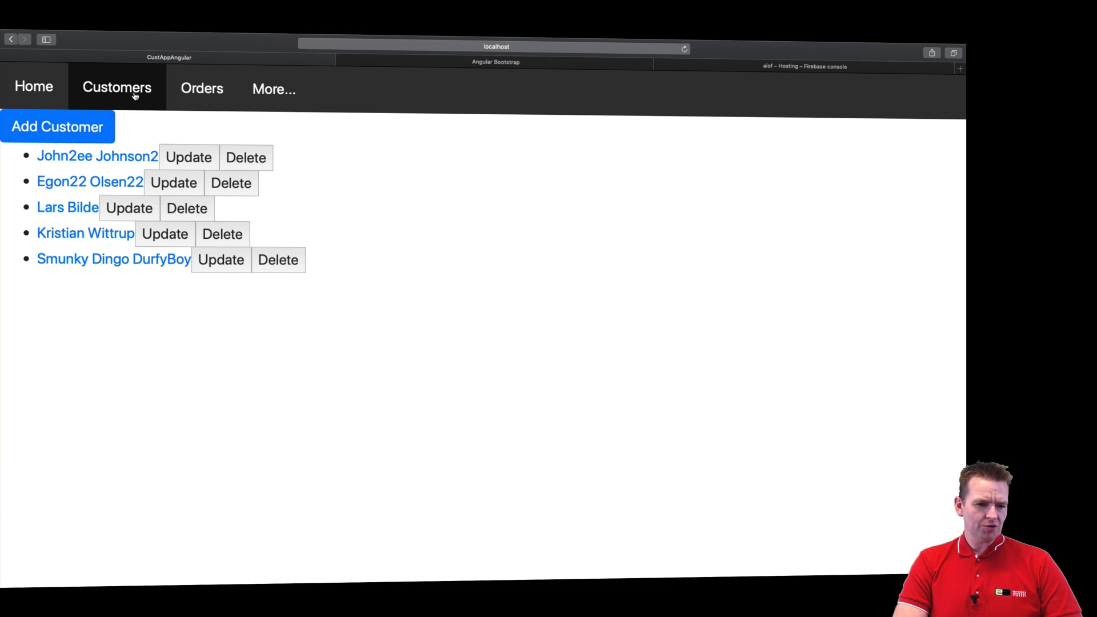
# Try the Update form for John2ee Johnson2, go back to the list, then return to the ngx-bootstrap docs tab.
pyautogui.click(188, 156)
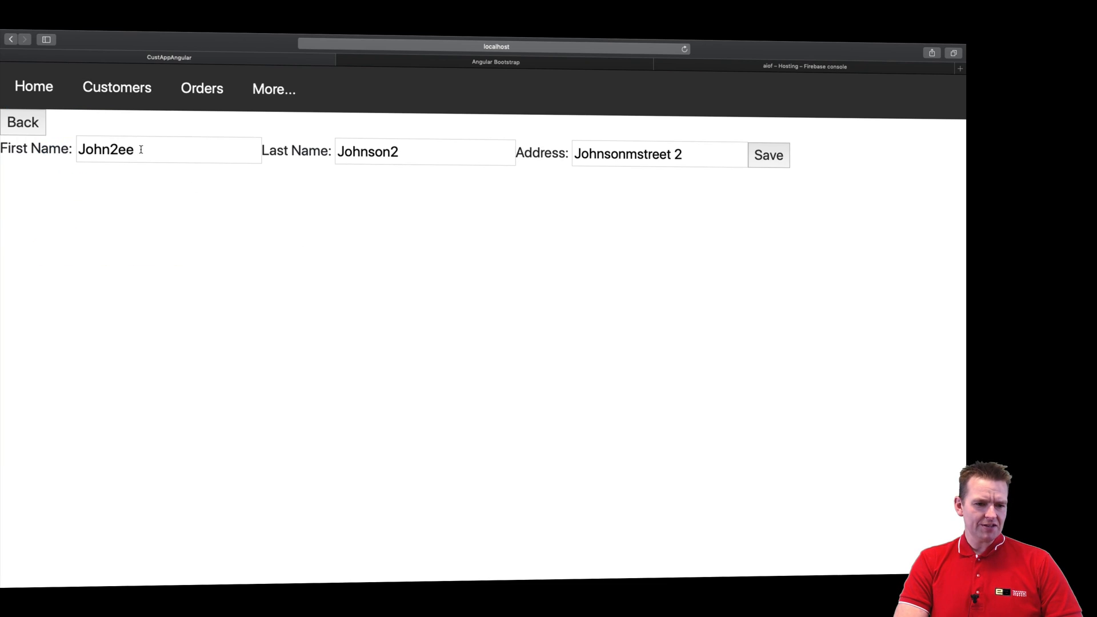
pyautogui.click(658, 154)
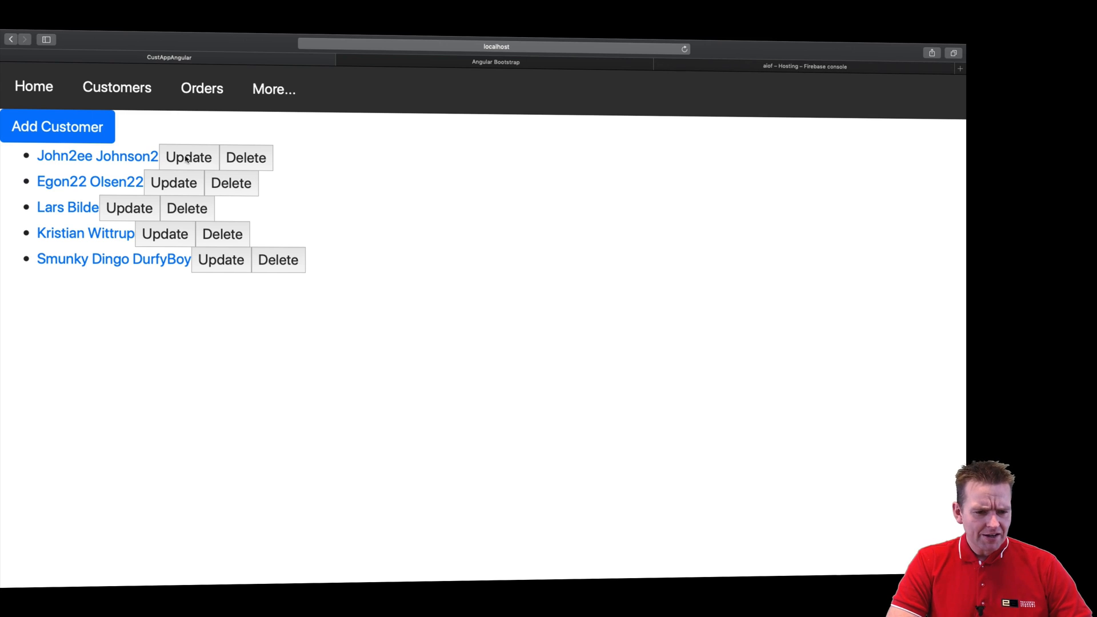
pyautogui.click(496, 61)
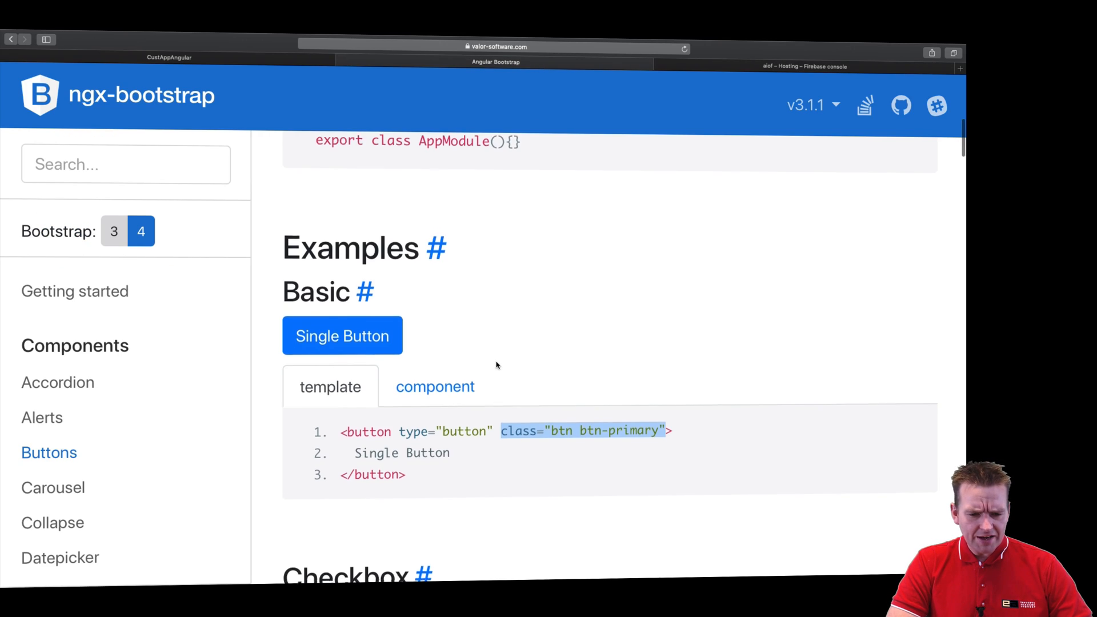
pyautogui.scroll(-3)
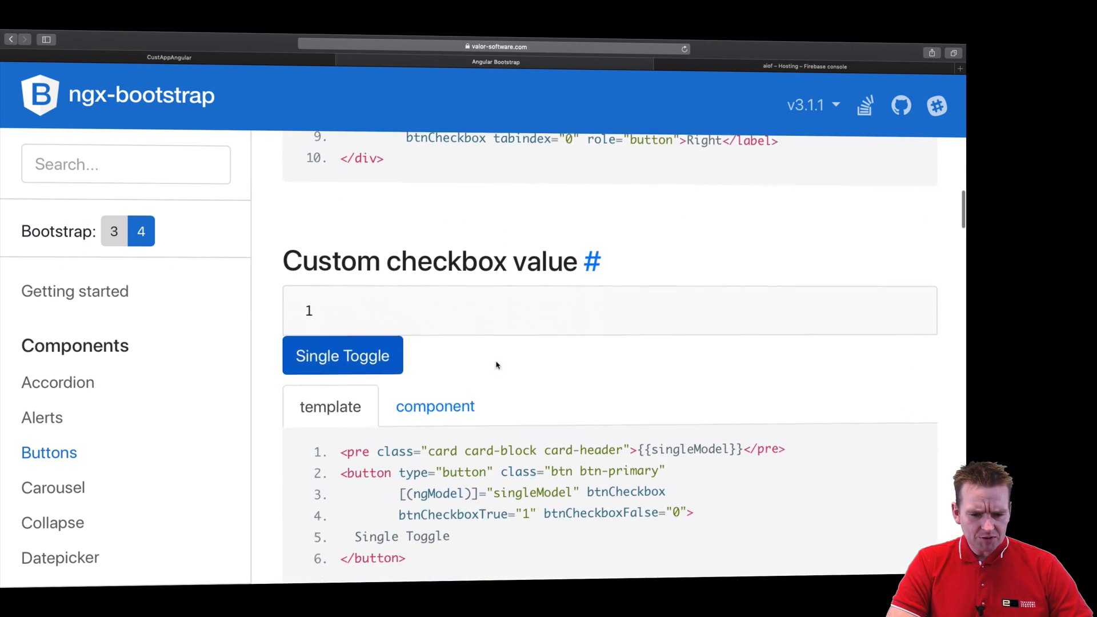
pyautogui.scroll(-3)
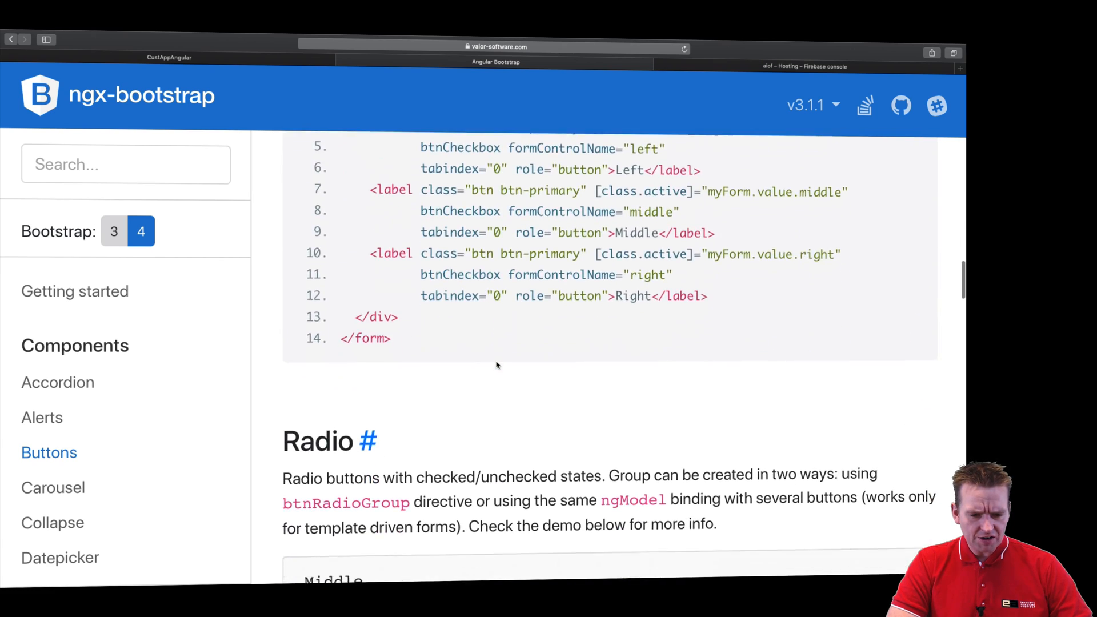
pyautogui.scroll(-3)
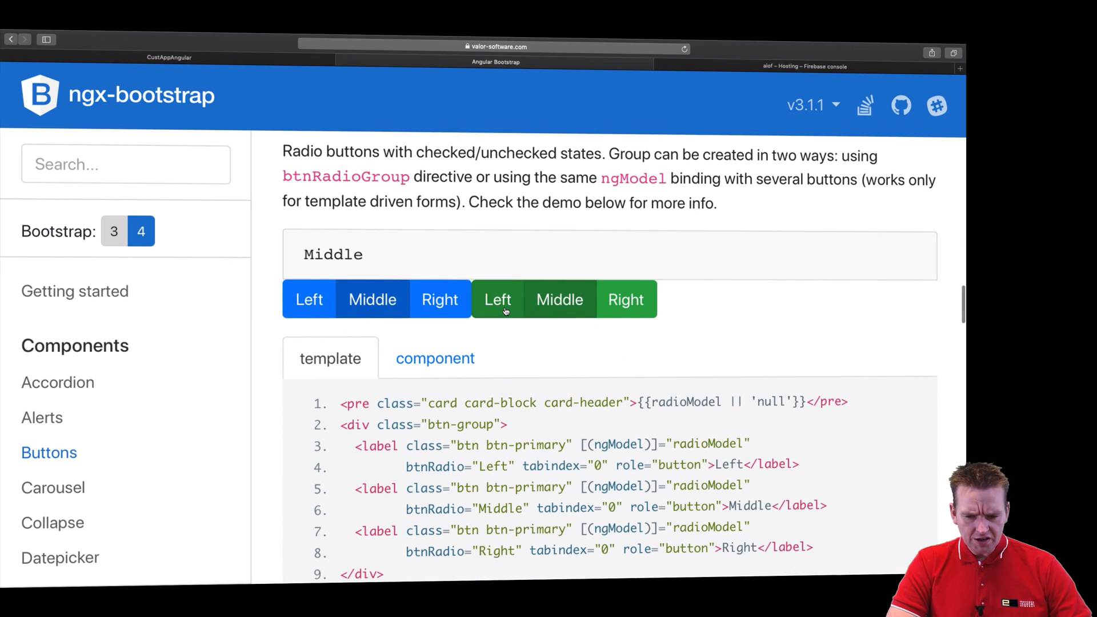
pyautogui.scroll(-3)
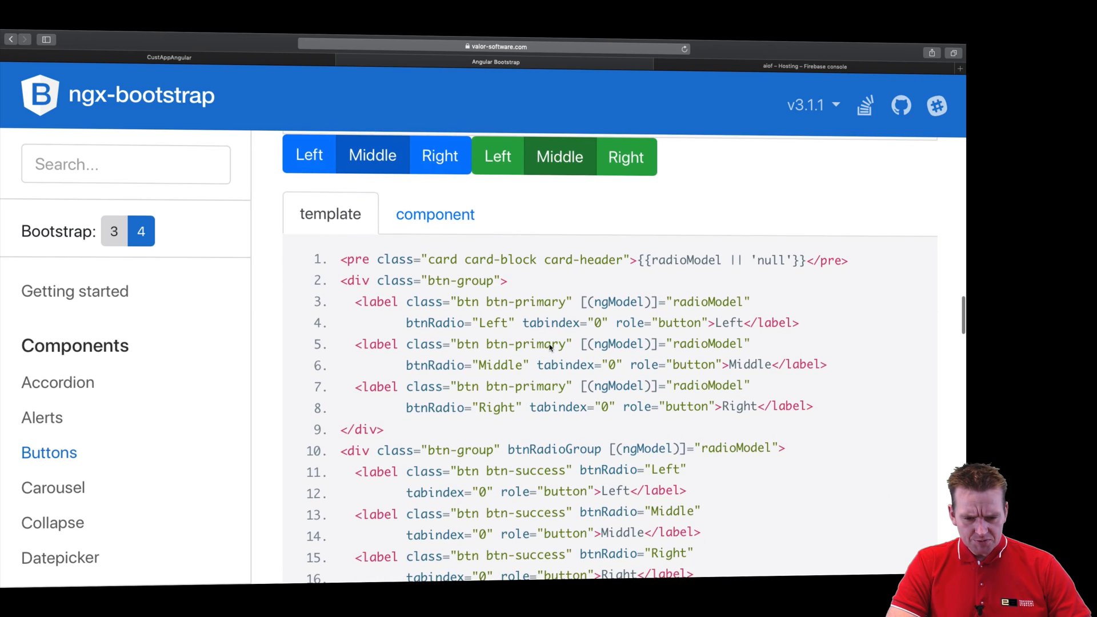
pyautogui.scroll(-3)
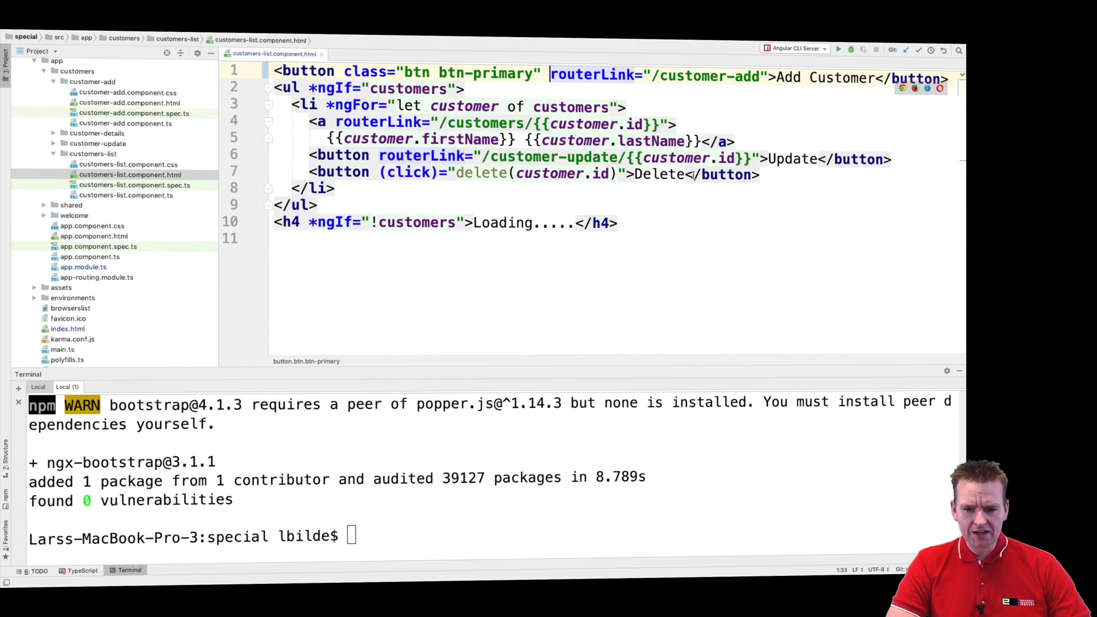
# Give the Update button class="btn btn-warning" and the Delete button a btn class attribute.
pyautogui.write('class="btn btn-success"')
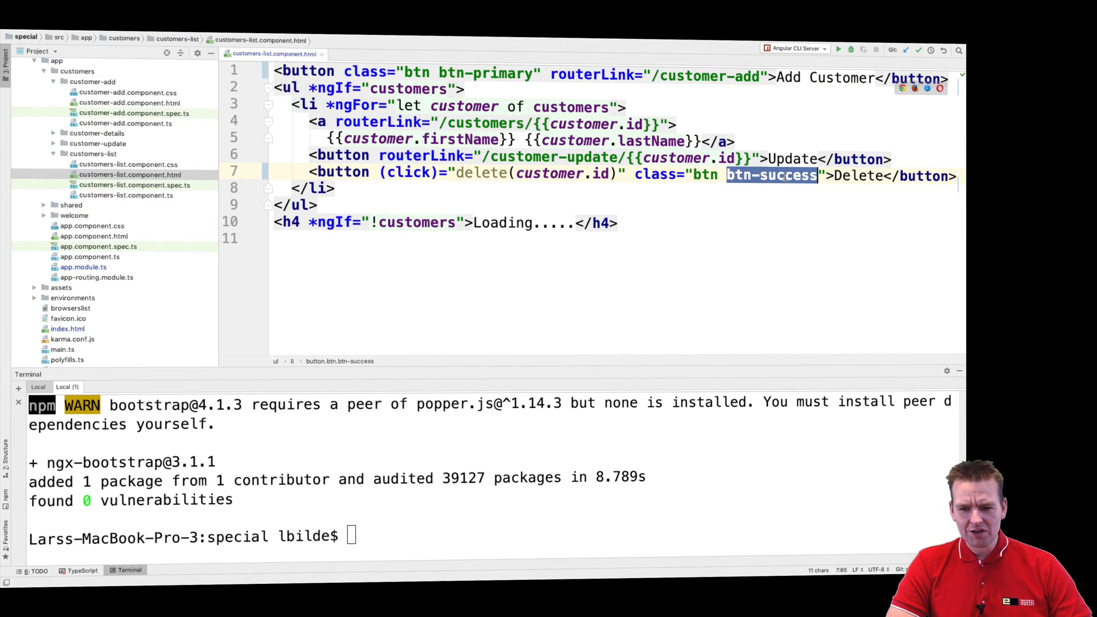
pyautogui.click(817, 176)
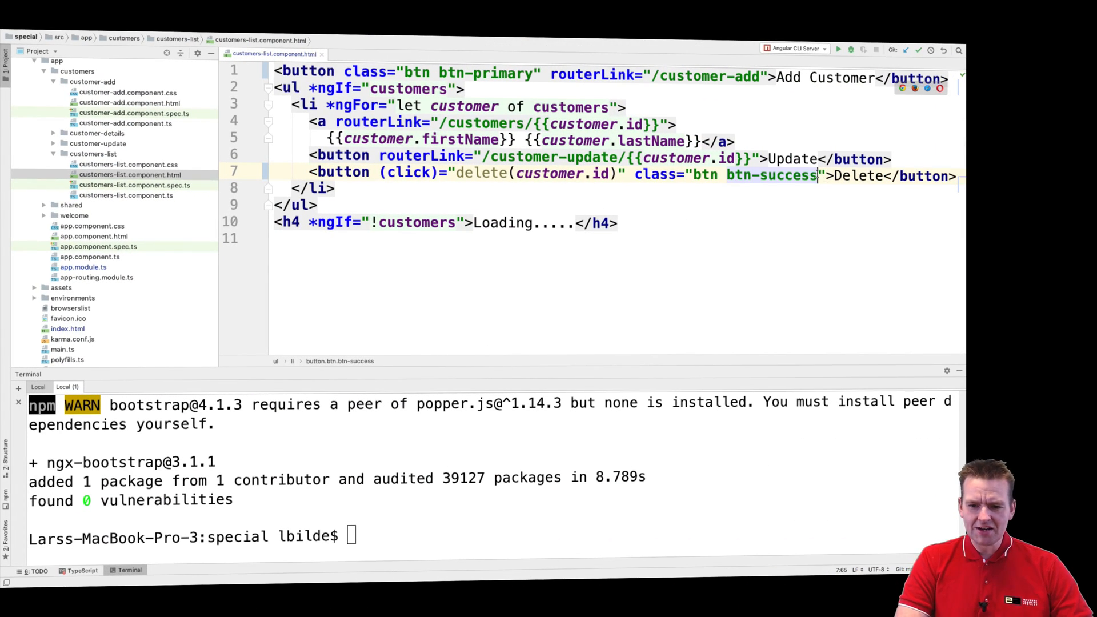
pyautogui.write('btn-warning"')
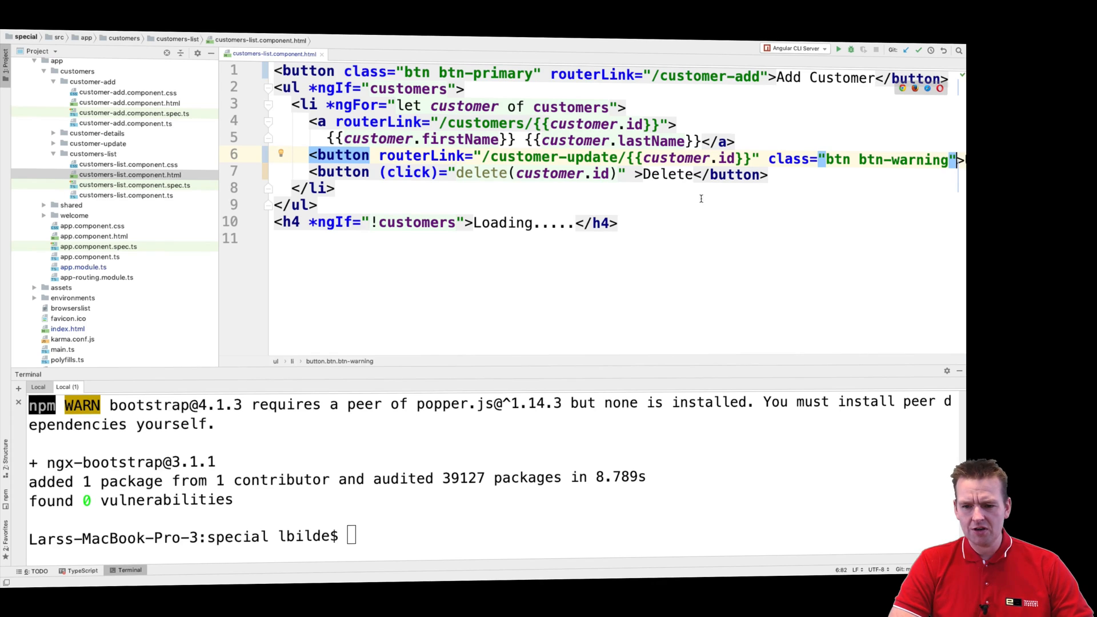
pyautogui.write('class="btn btn-warning"')
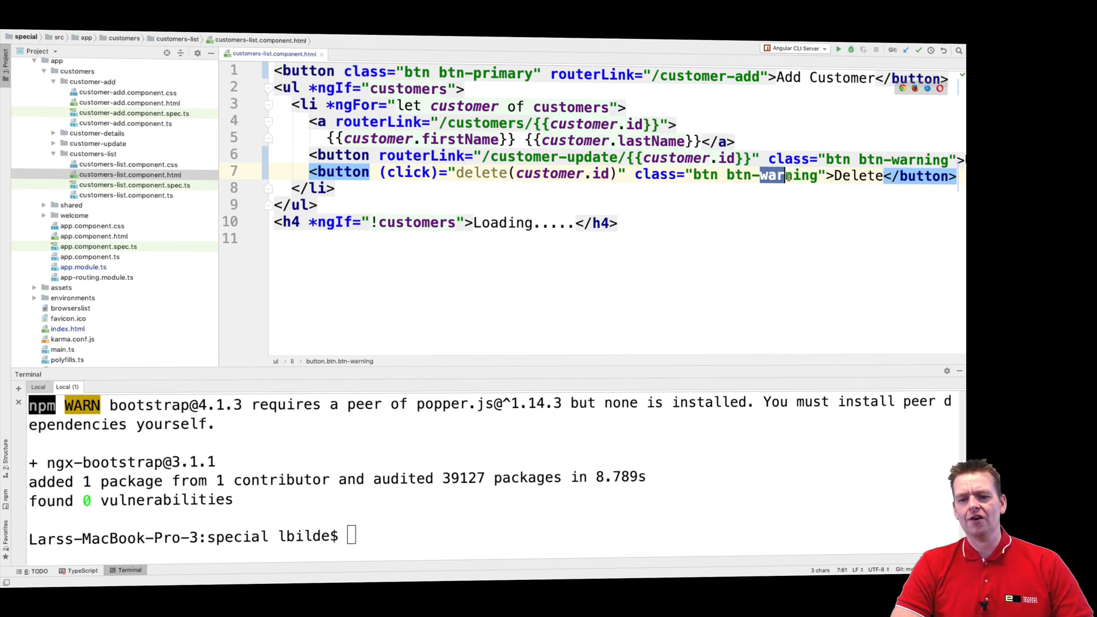
pyautogui.press('Delete')
pyautogui.write('get b')
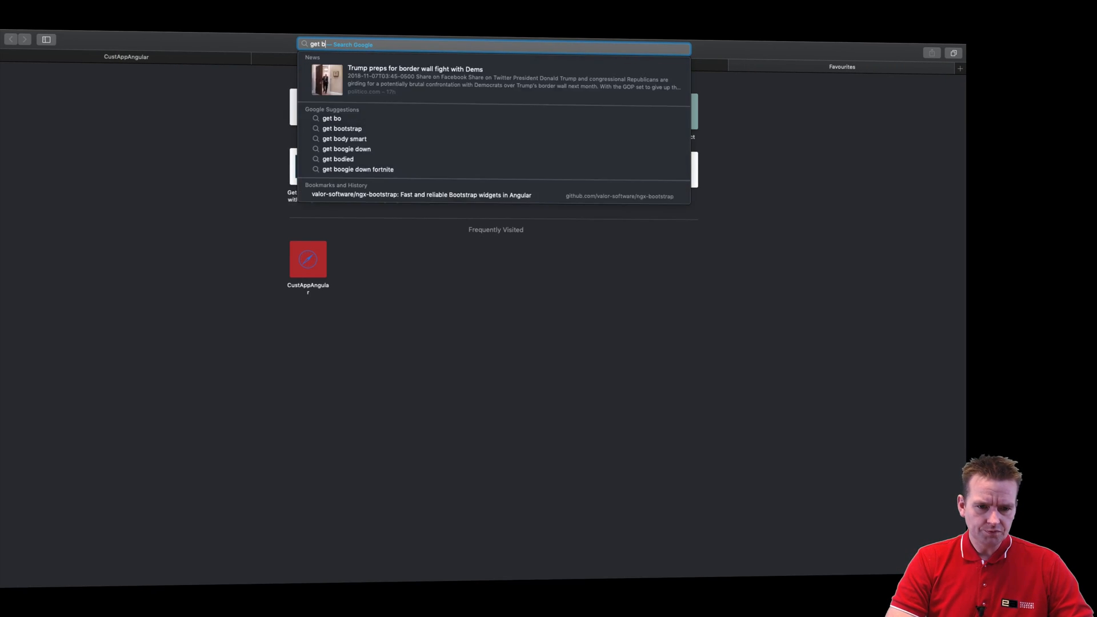
# Open getbootstrap.com's Buttons documentation showing the predefined button style examples and classes.
pyautogui.click(342, 128)
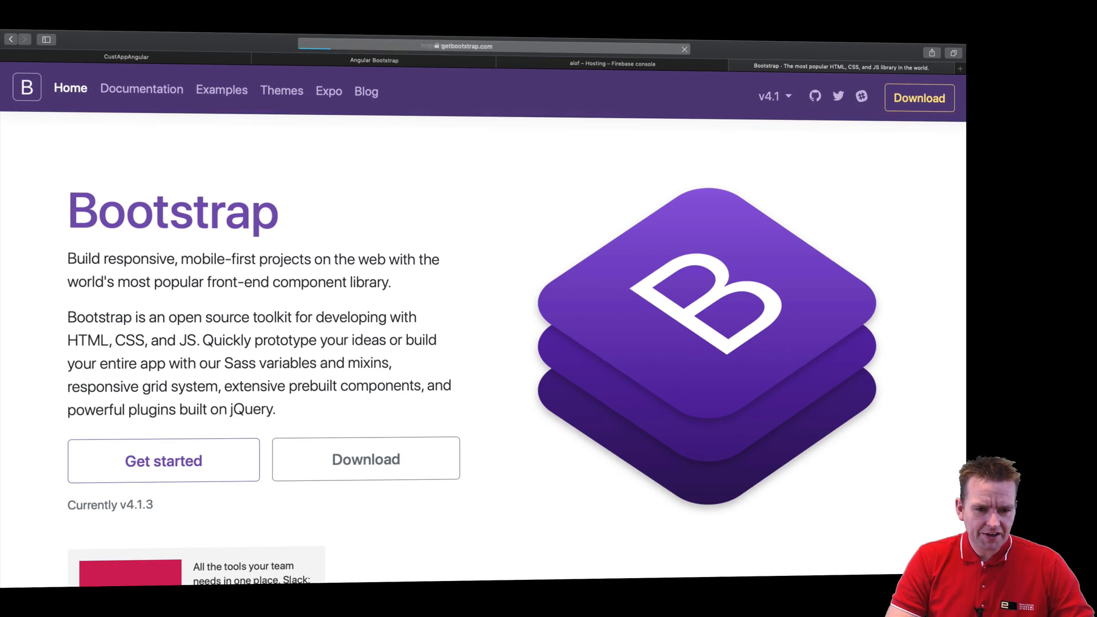
pyautogui.click(140, 91)
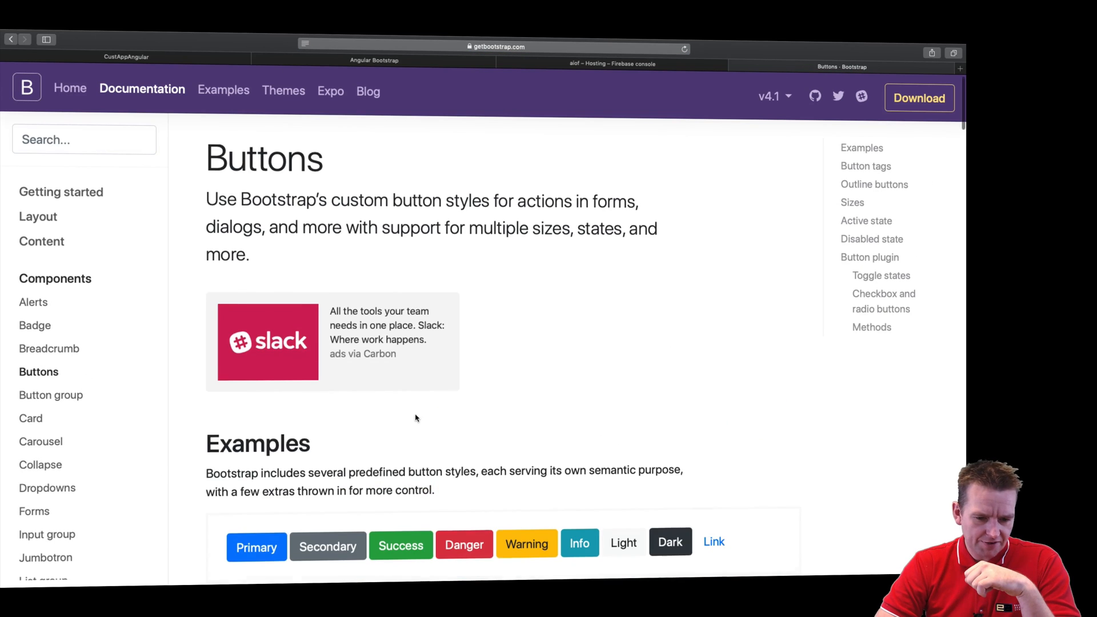
pyautogui.scroll(-3)
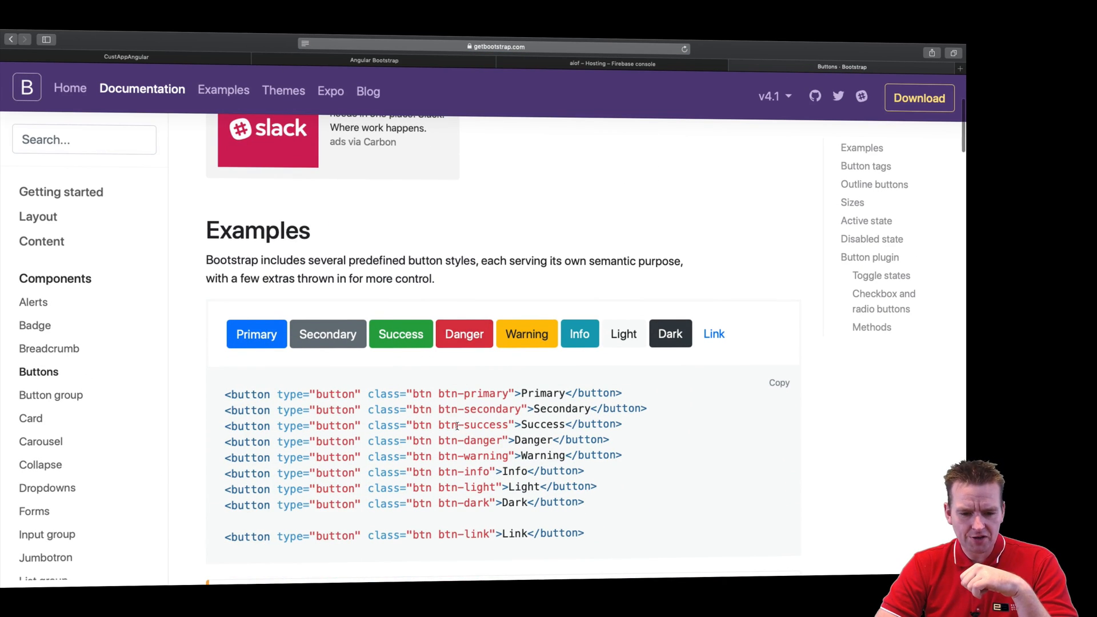
pyautogui.moveTo(277, 208)
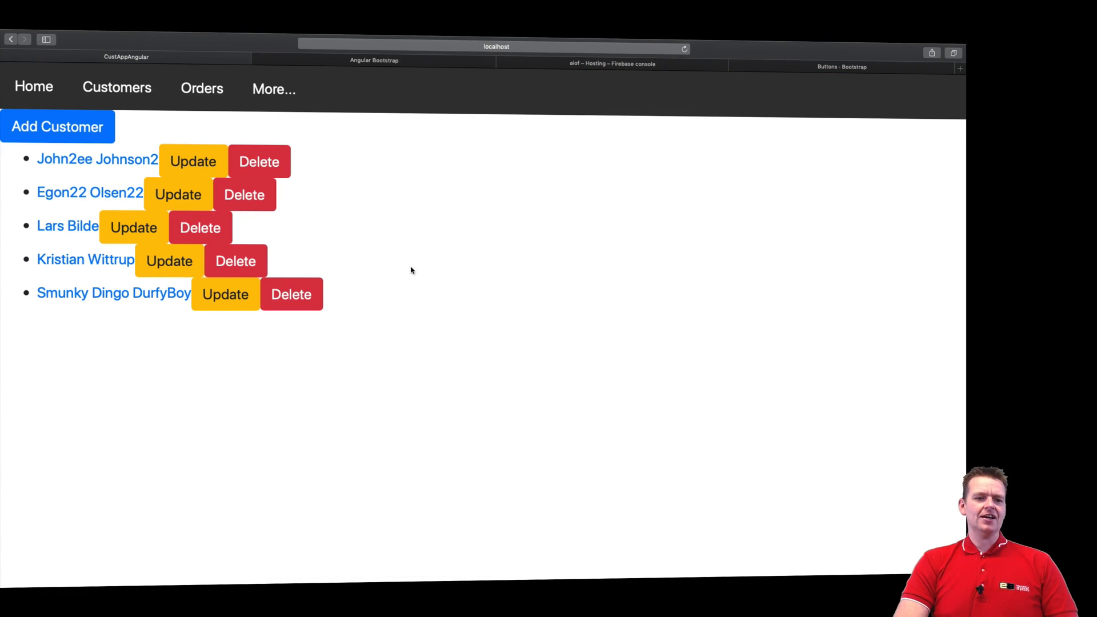
pyautogui.moveTo(335, 245)
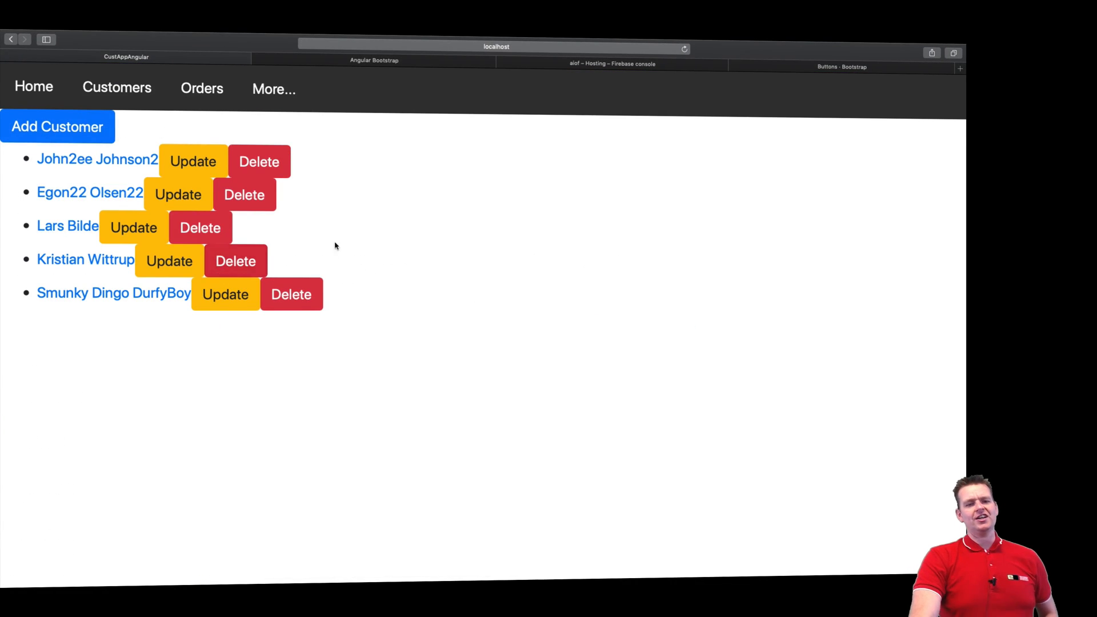
pyautogui.moveTo(438, 266)
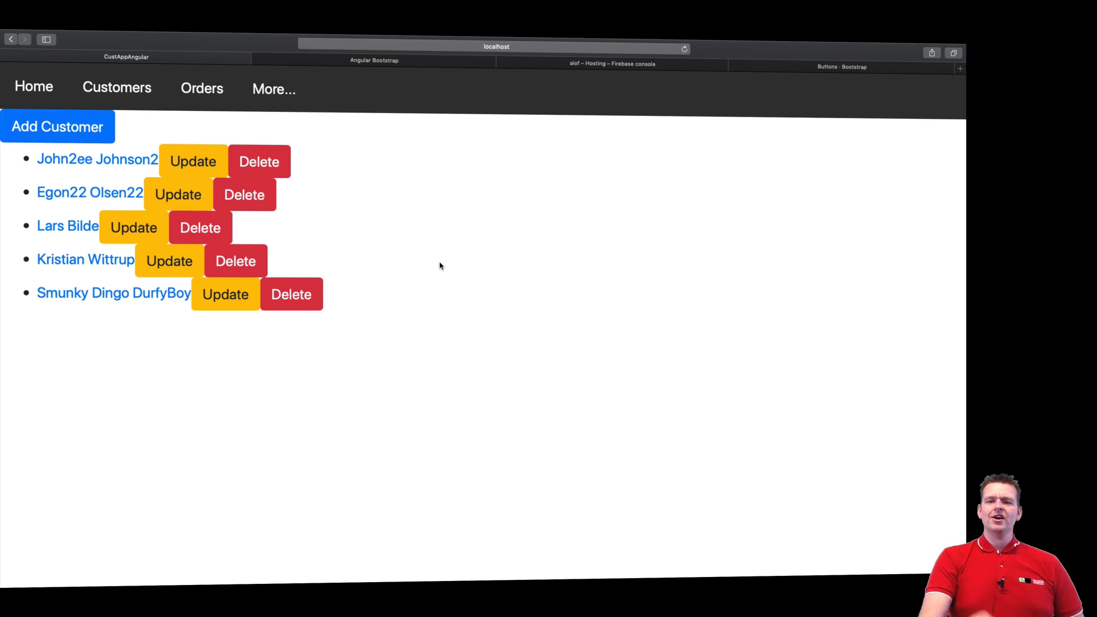